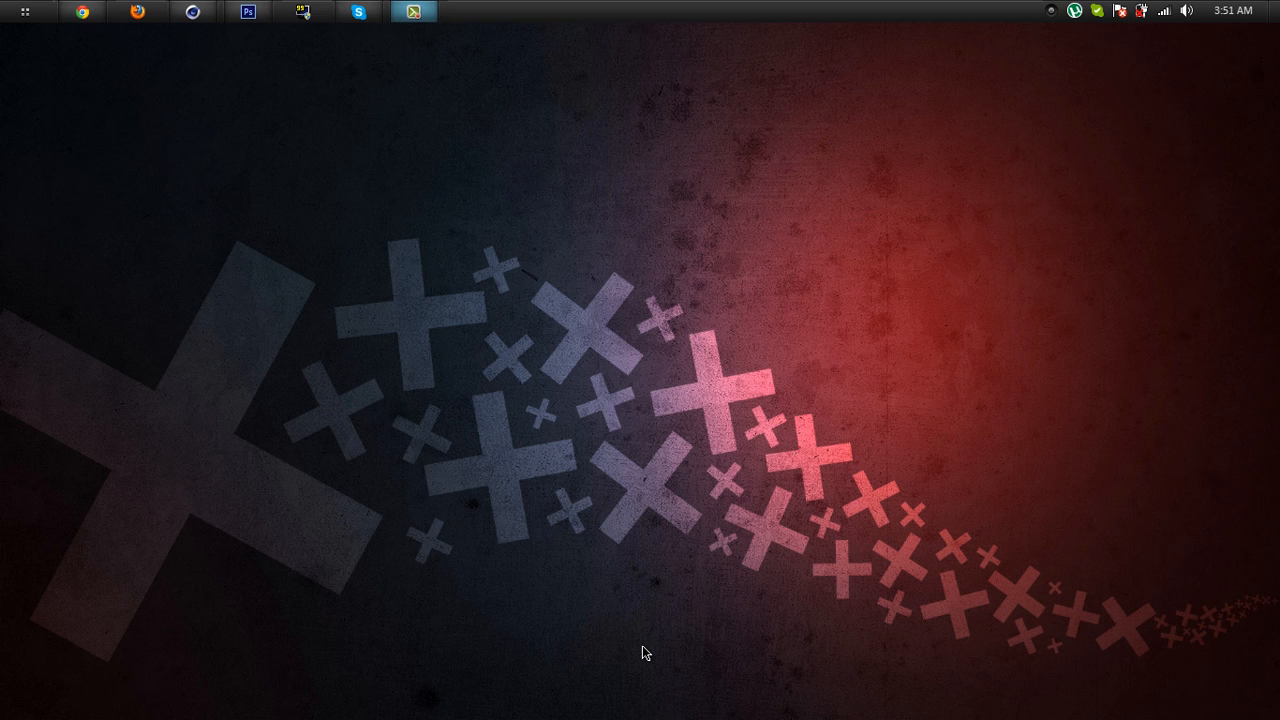
pyautogui.moveTo(192, 12)
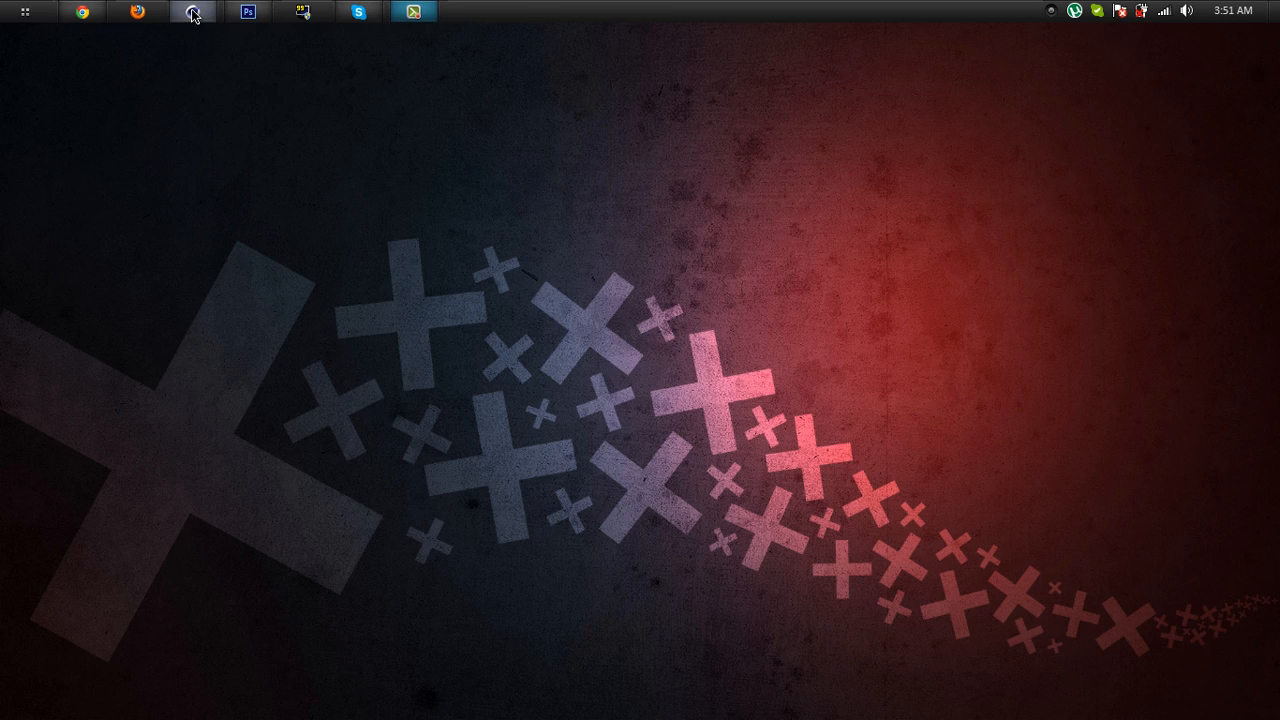
# Bring Cinema 4D forward and play the example animation of scattered letters reassembling into TEXT.
pyautogui.click(190, 12)
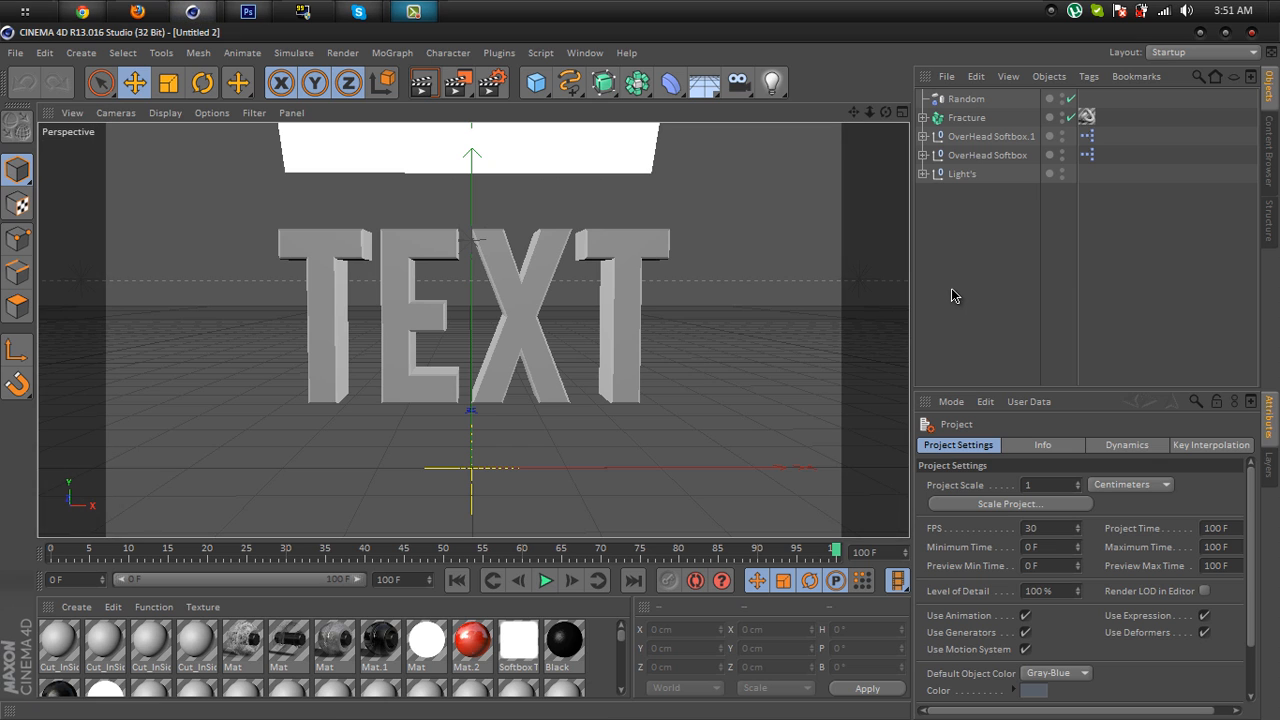
pyautogui.moveTo(584, 288)
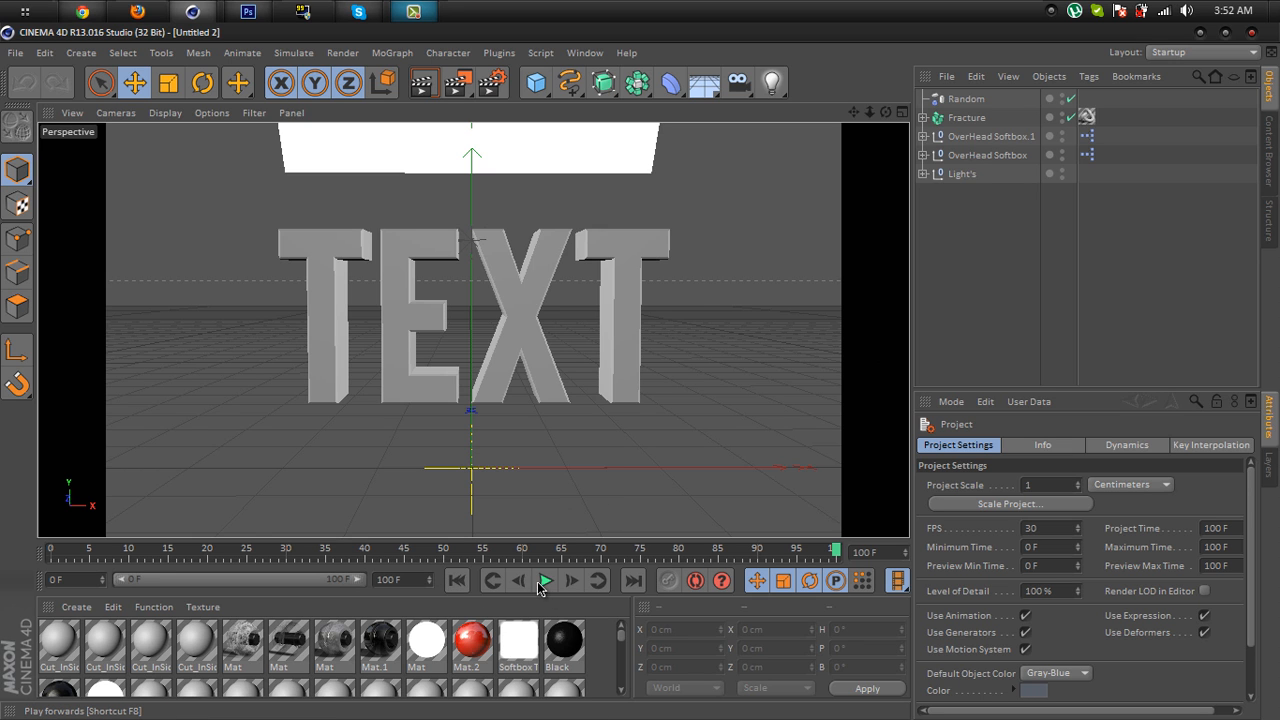
pyautogui.click(544, 580)
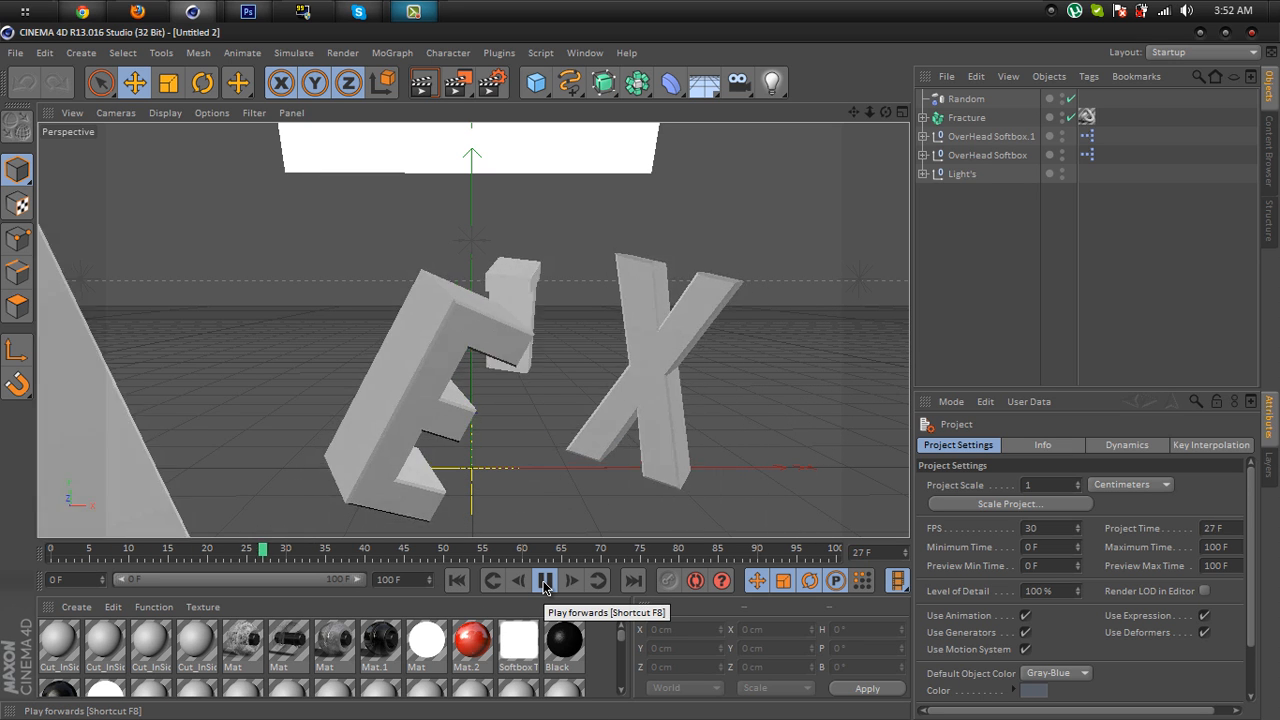
pyautogui.click(544, 580)
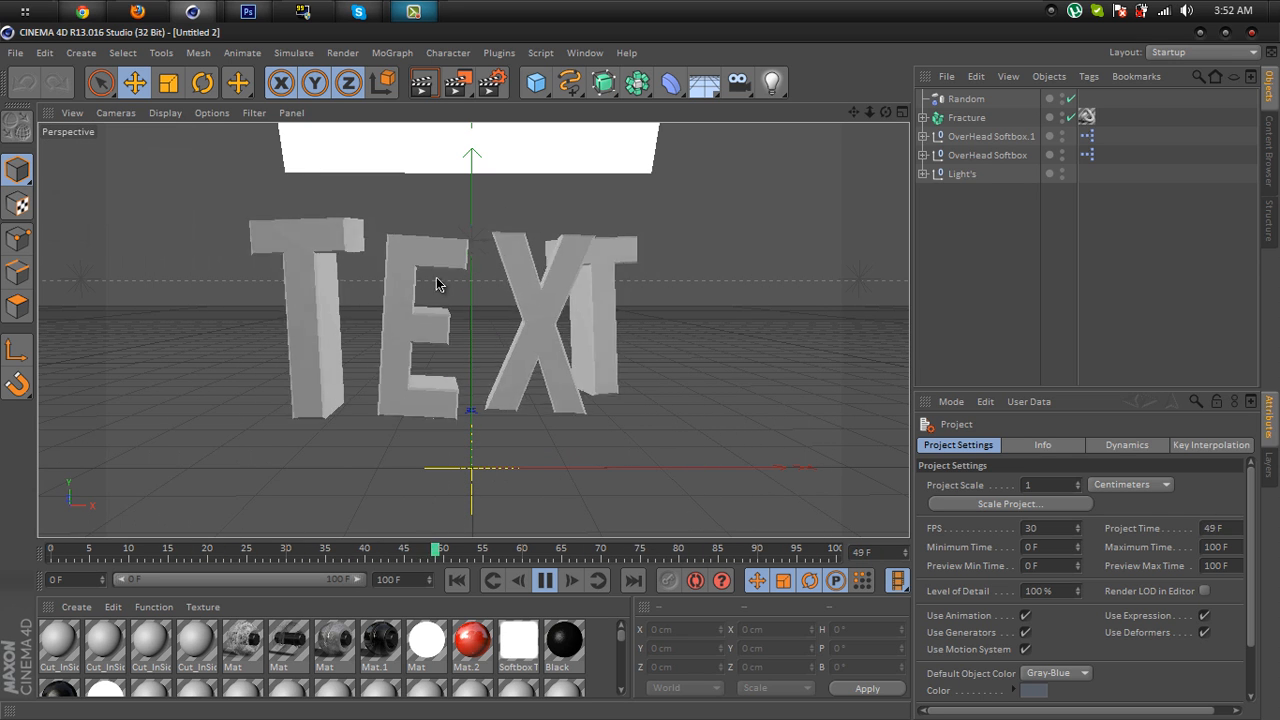
pyautogui.click(544, 580)
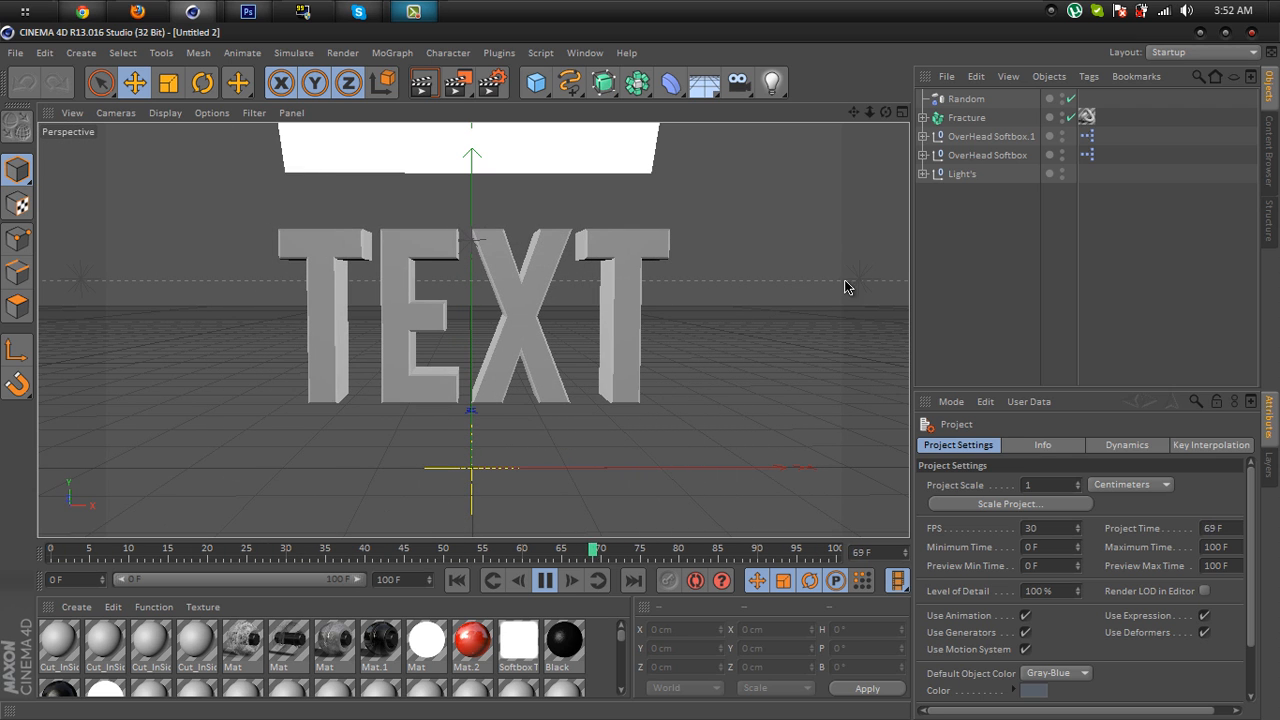
pyautogui.click(544, 580)
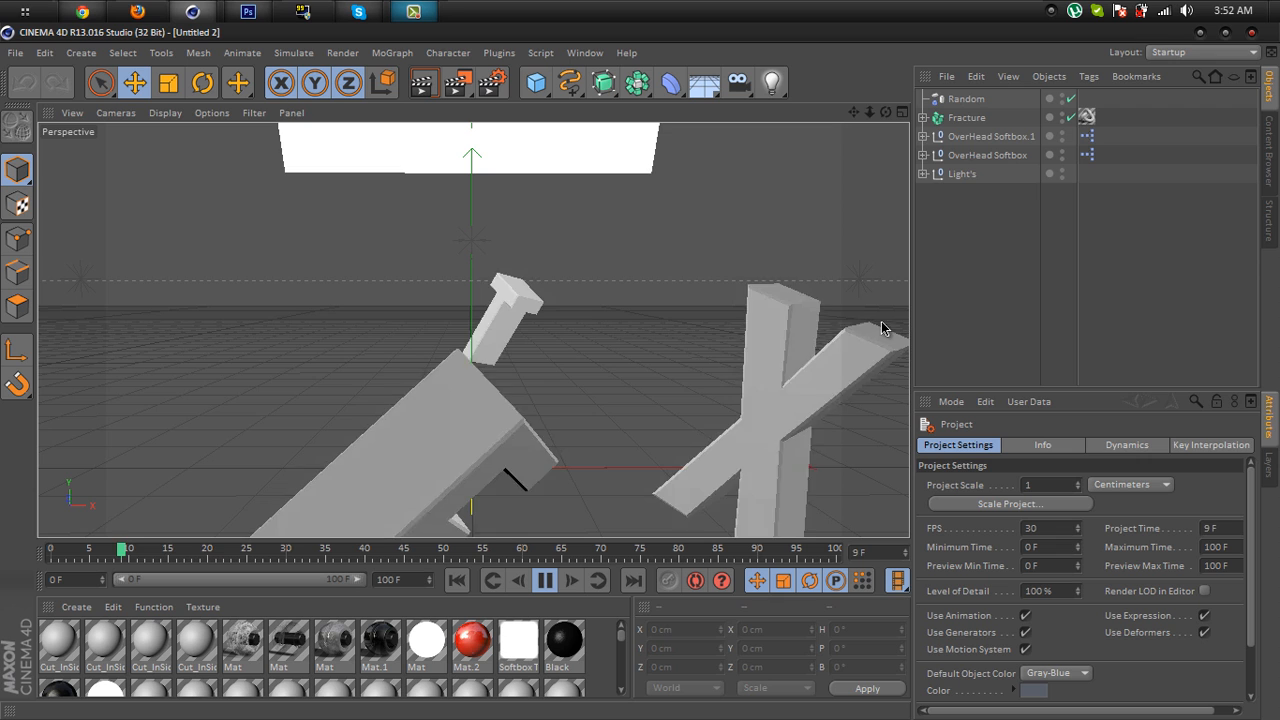
pyautogui.click(544, 580)
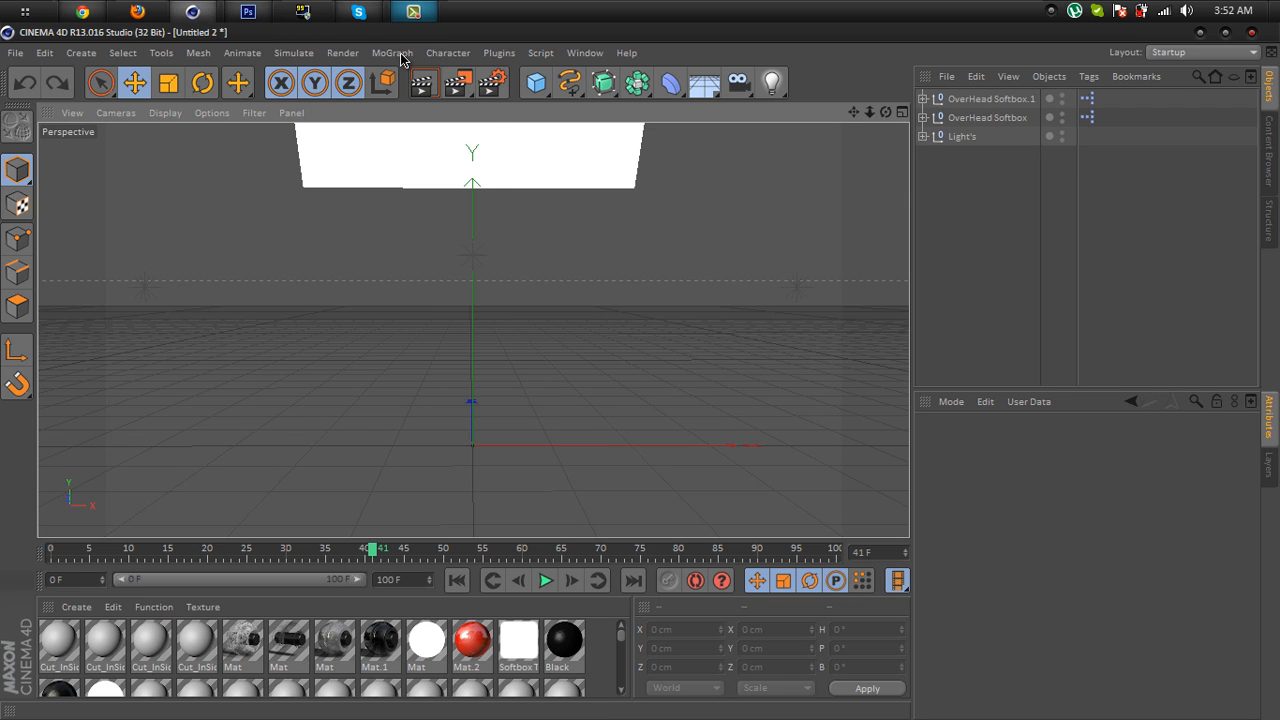
# Add a MoGraph MoText object and set its text to FEZO.
pyautogui.click(392, 52)
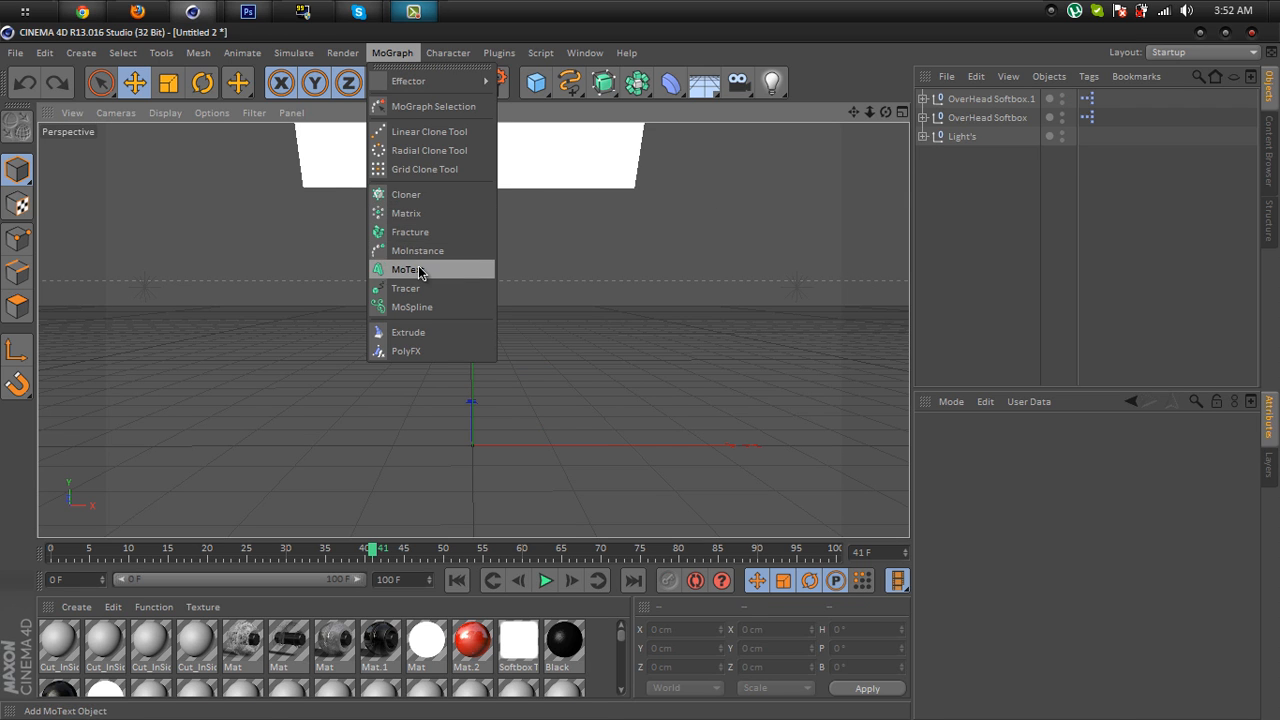
pyautogui.click(408, 268)
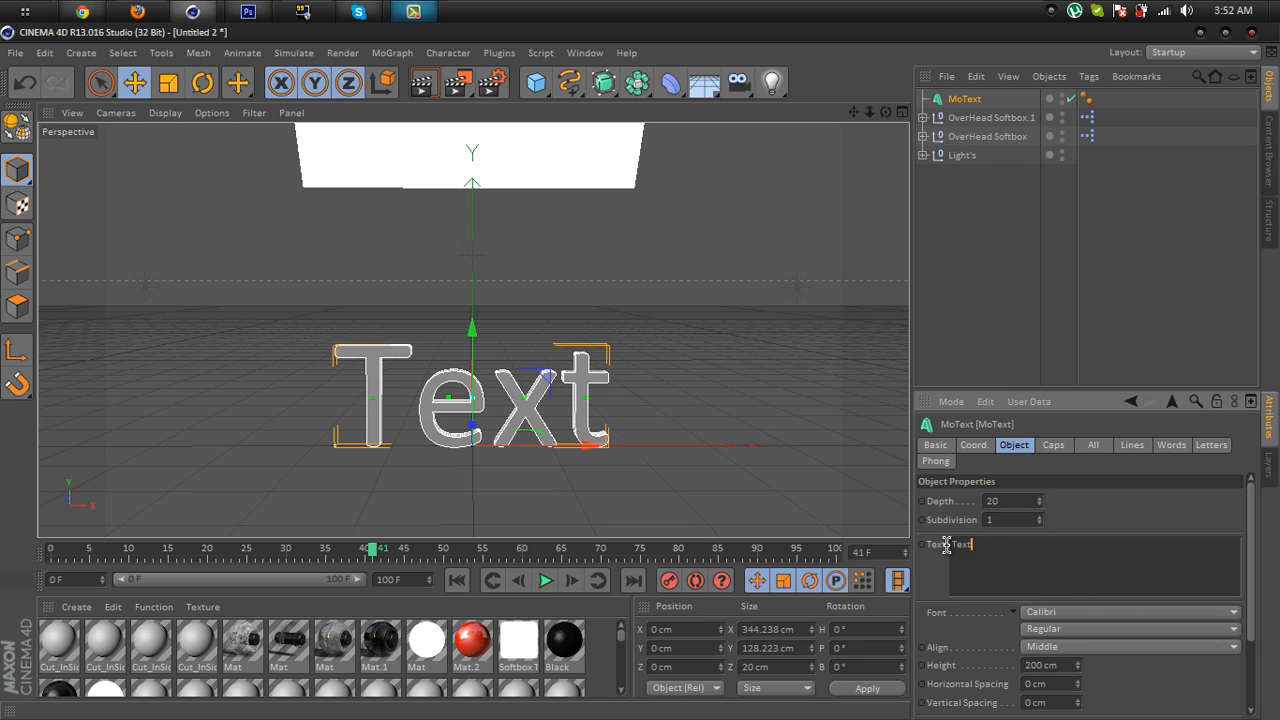
pyautogui.write('TU')
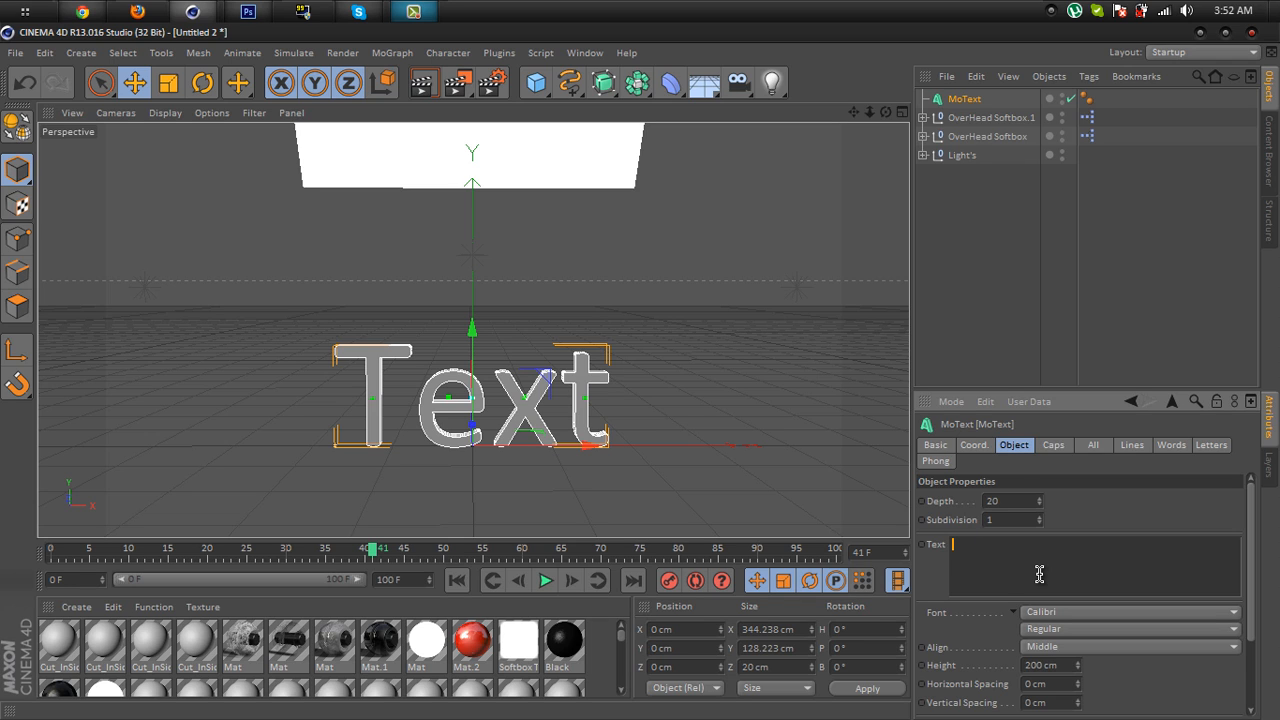
pyautogui.write('FEZO')
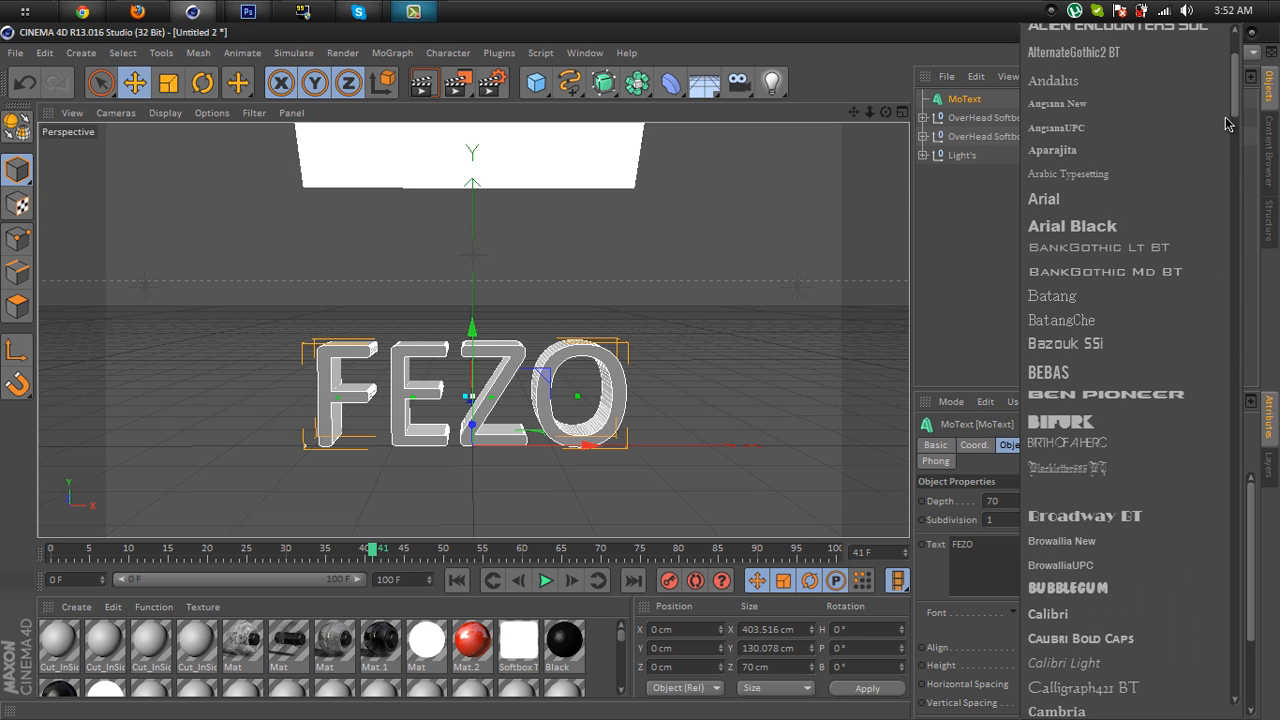
# Set the FEZO text's font to Bebas from the font list.
pyautogui.scroll(-3)
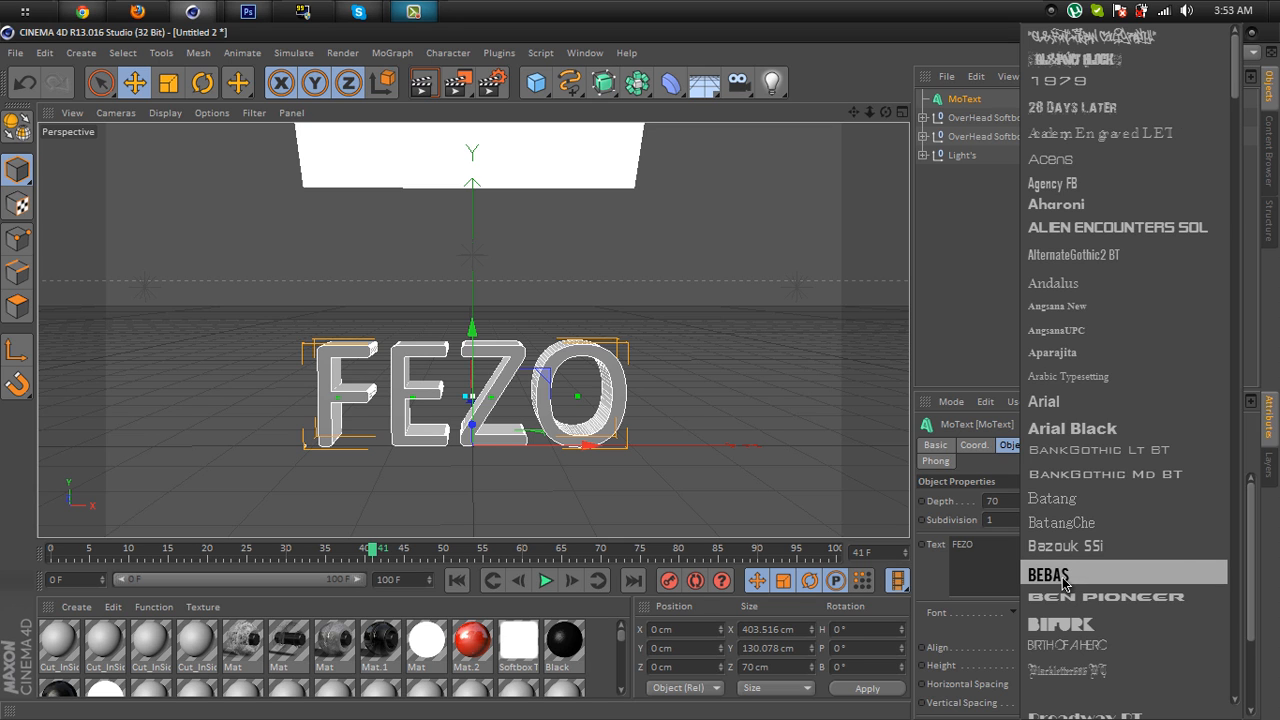
pyautogui.click(1048, 572)
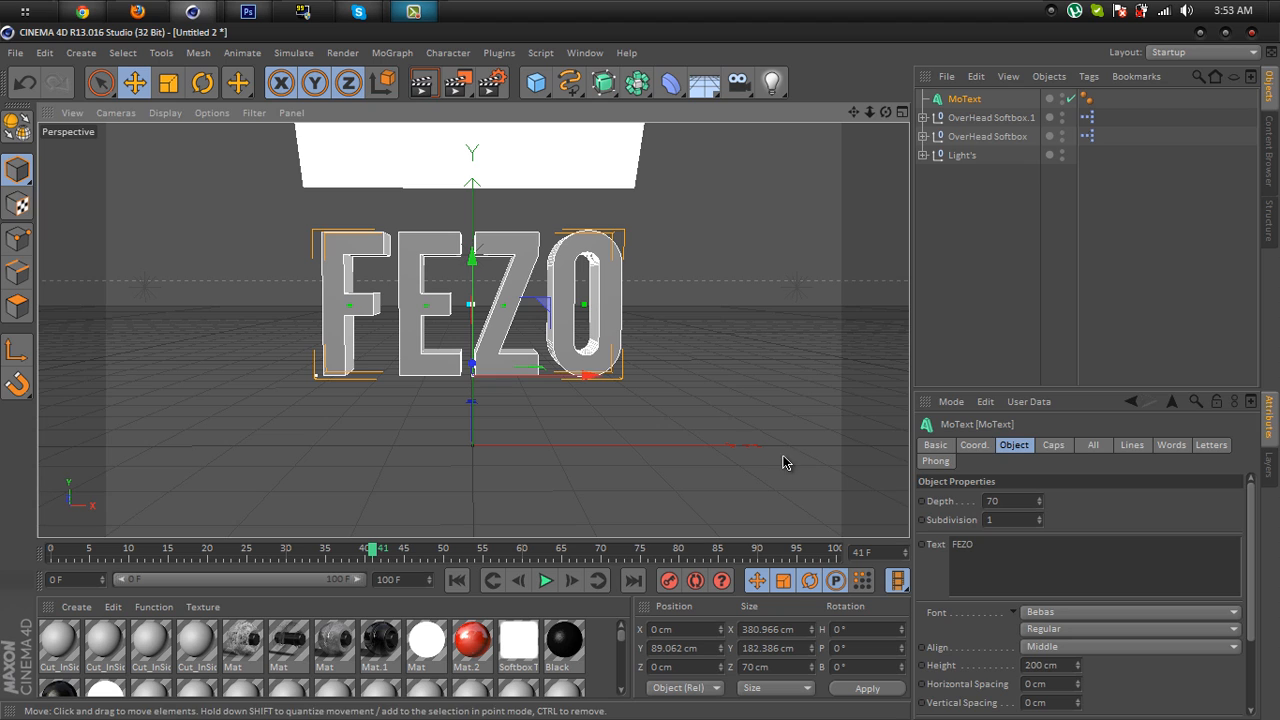
pyautogui.click(1052, 444)
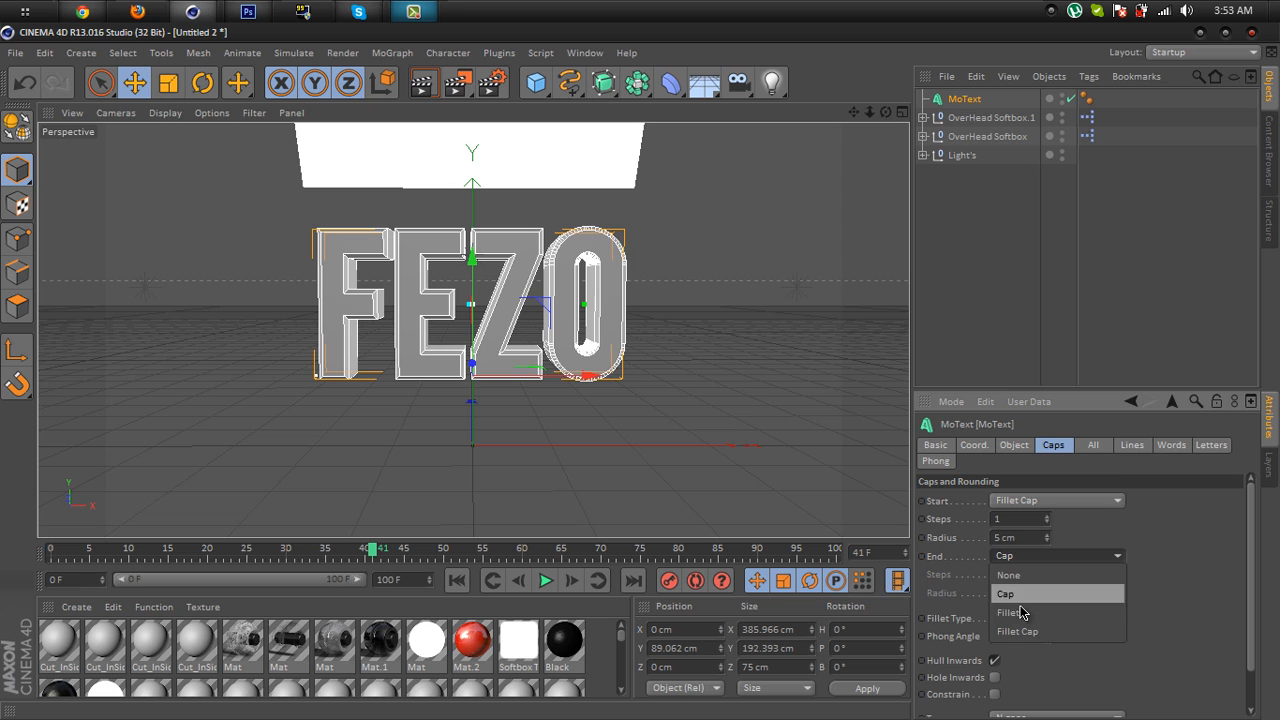
# Give the back face of the letters a 2 cm convex fillet cap as well.
pyautogui.click(1016, 632)
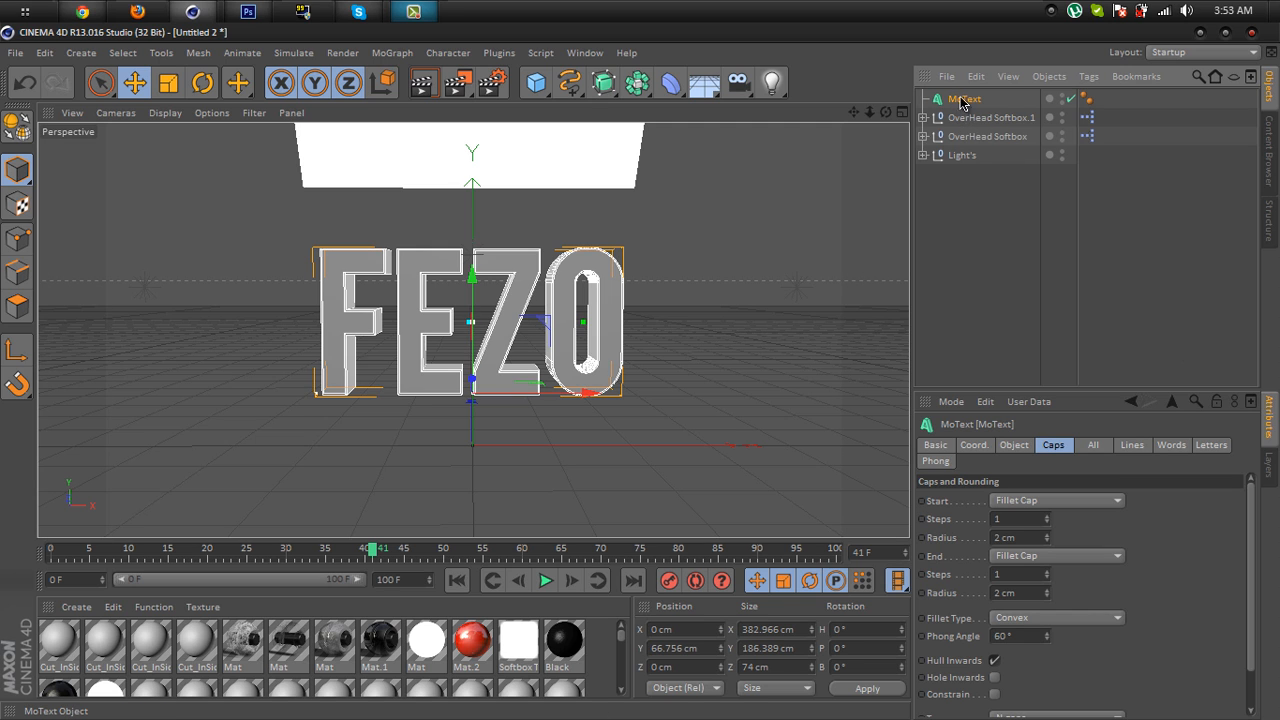
pyautogui.moveTo(964, 100)
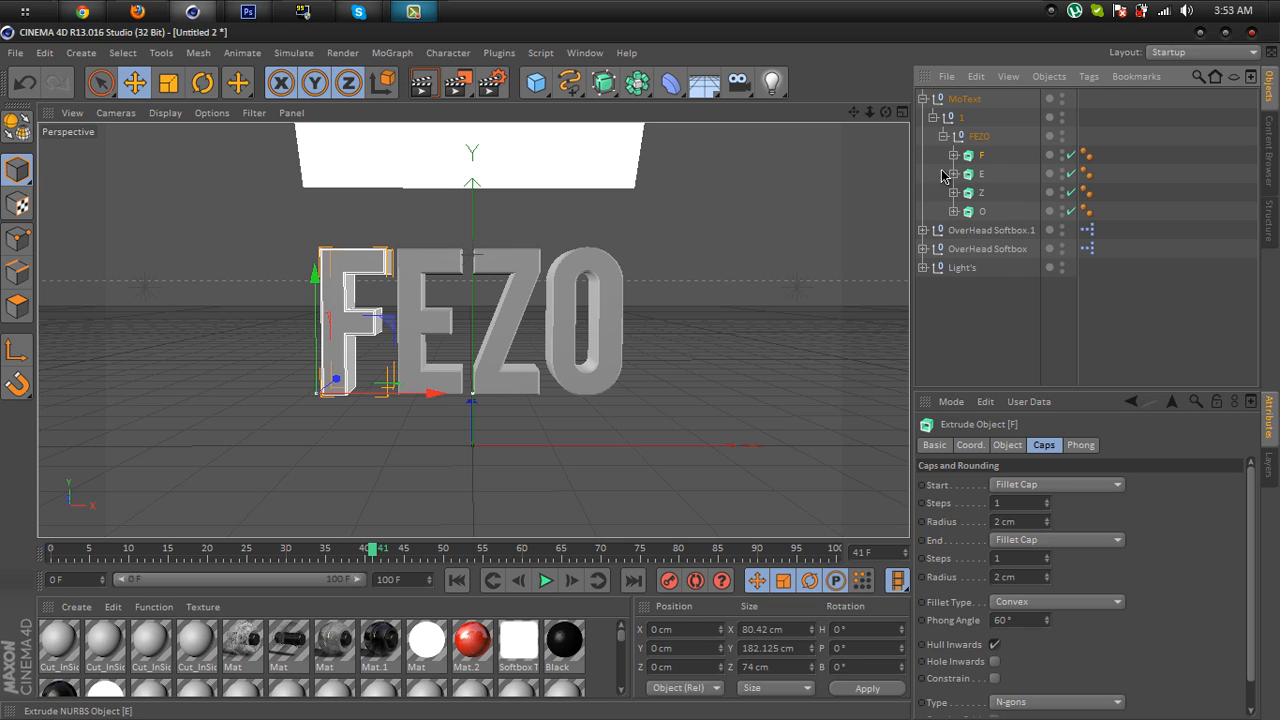
pyautogui.moveTo(996, 168)
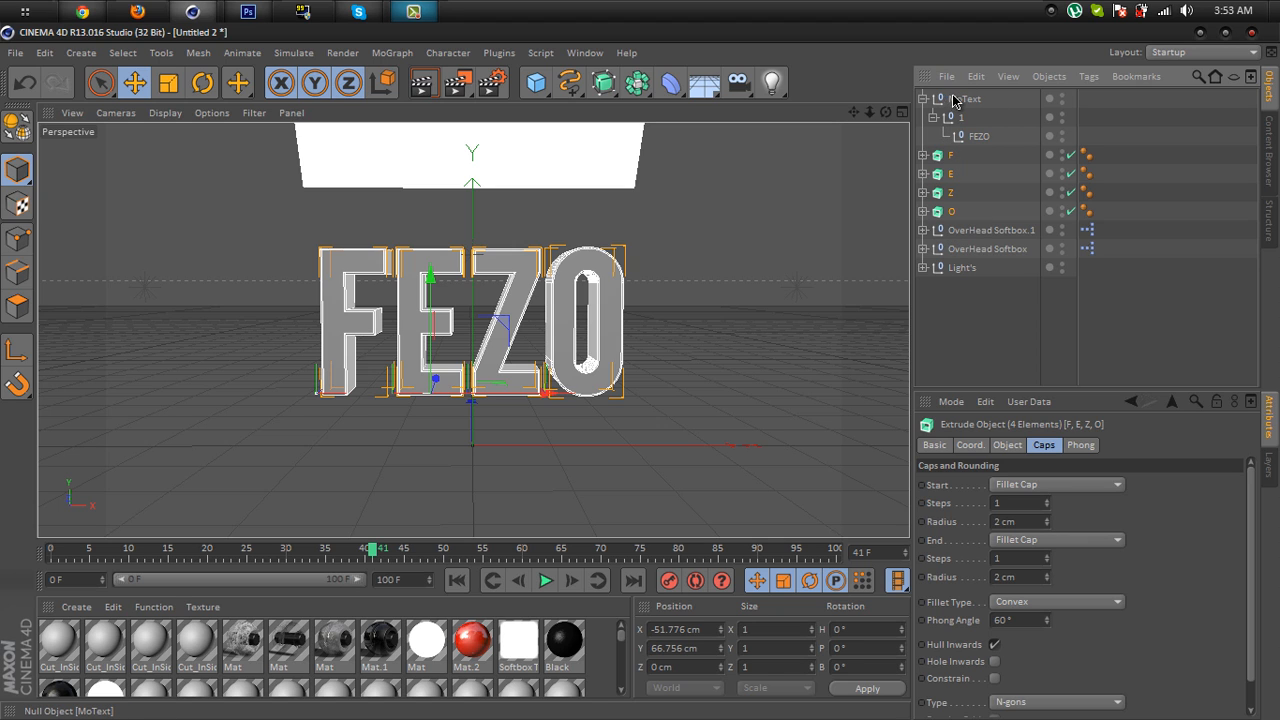
# Remove the leftover text null, keeping the separate F, E, Z and O extrusions.
pyautogui.click(964, 98)
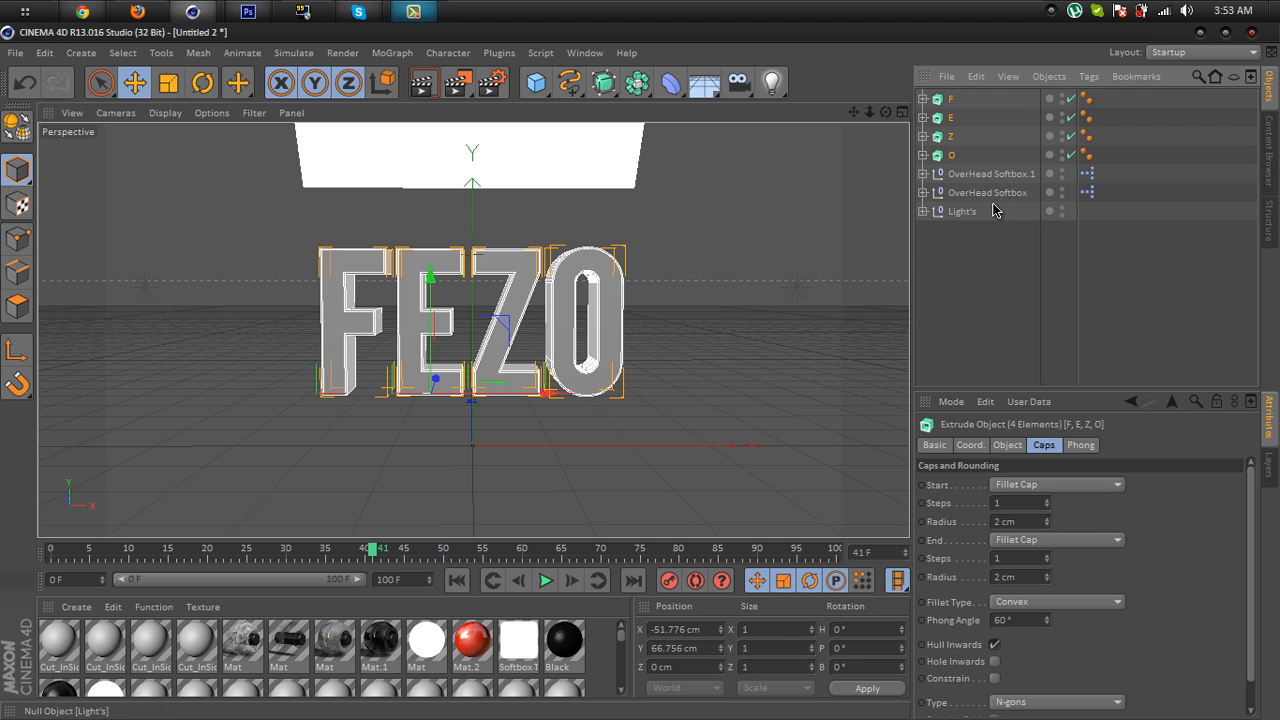
# Add a Fracture object and nest the F, E, Z and O letters beneath it.
pyautogui.click(392, 52)
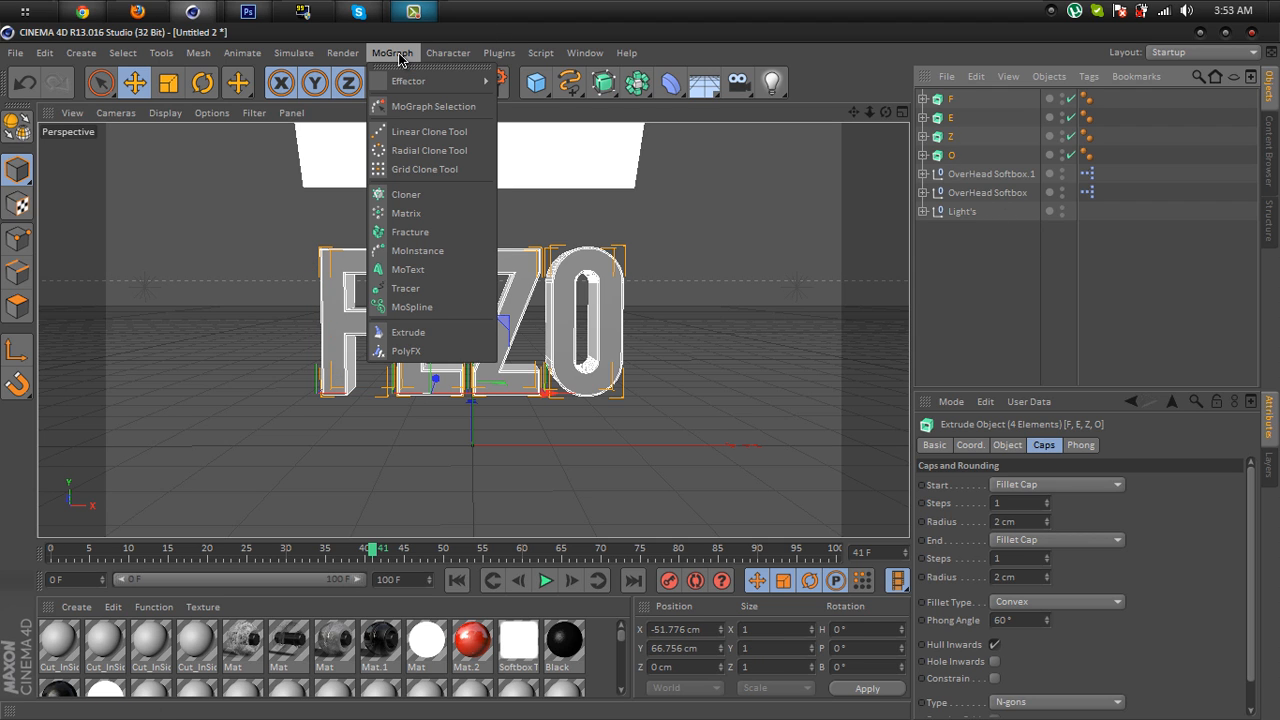
pyautogui.moveTo(410, 232)
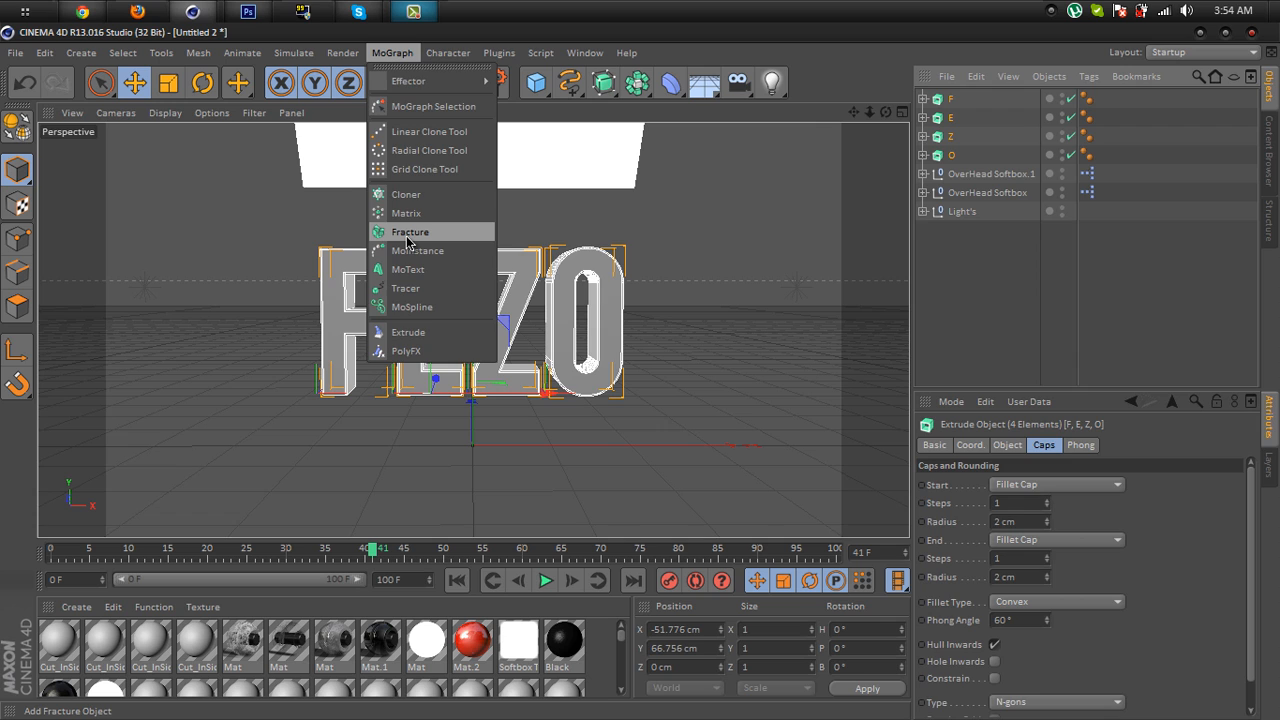
pyautogui.click(410, 232)
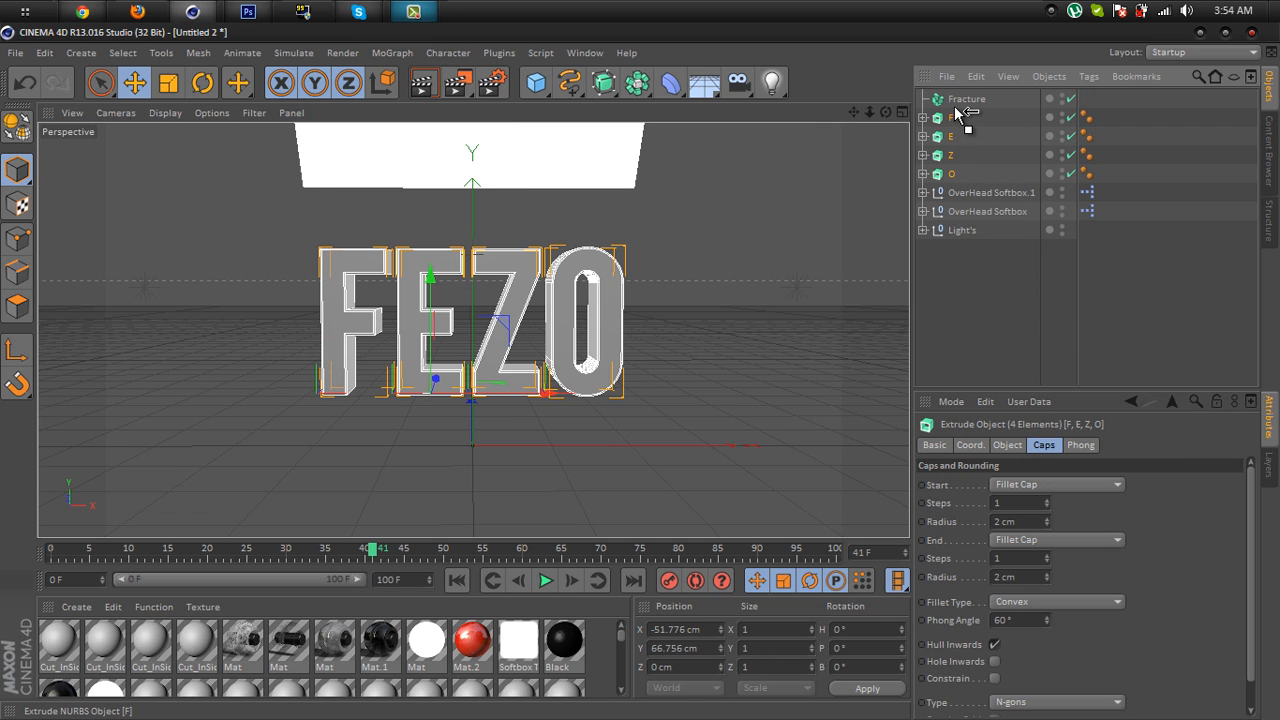
pyautogui.click(966, 100)
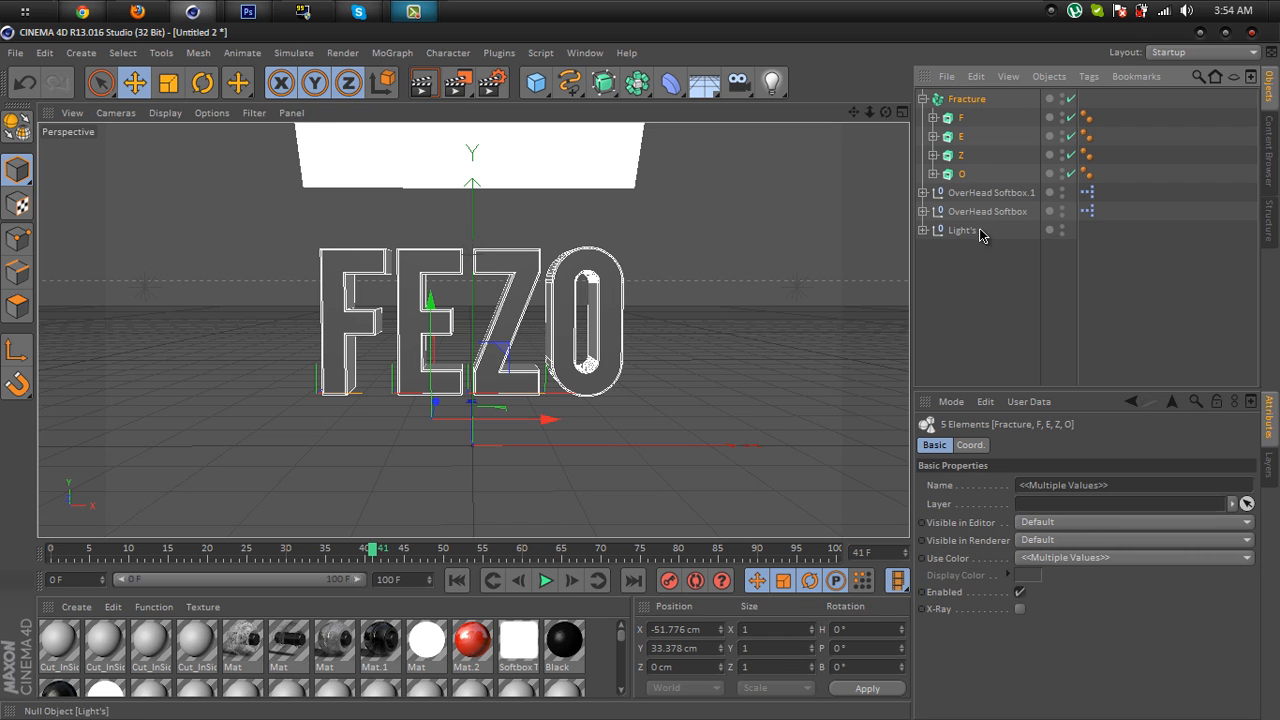
# Add a Random effector to the letters and settle its strength at about 39%.
pyautogui.click(392, 52)
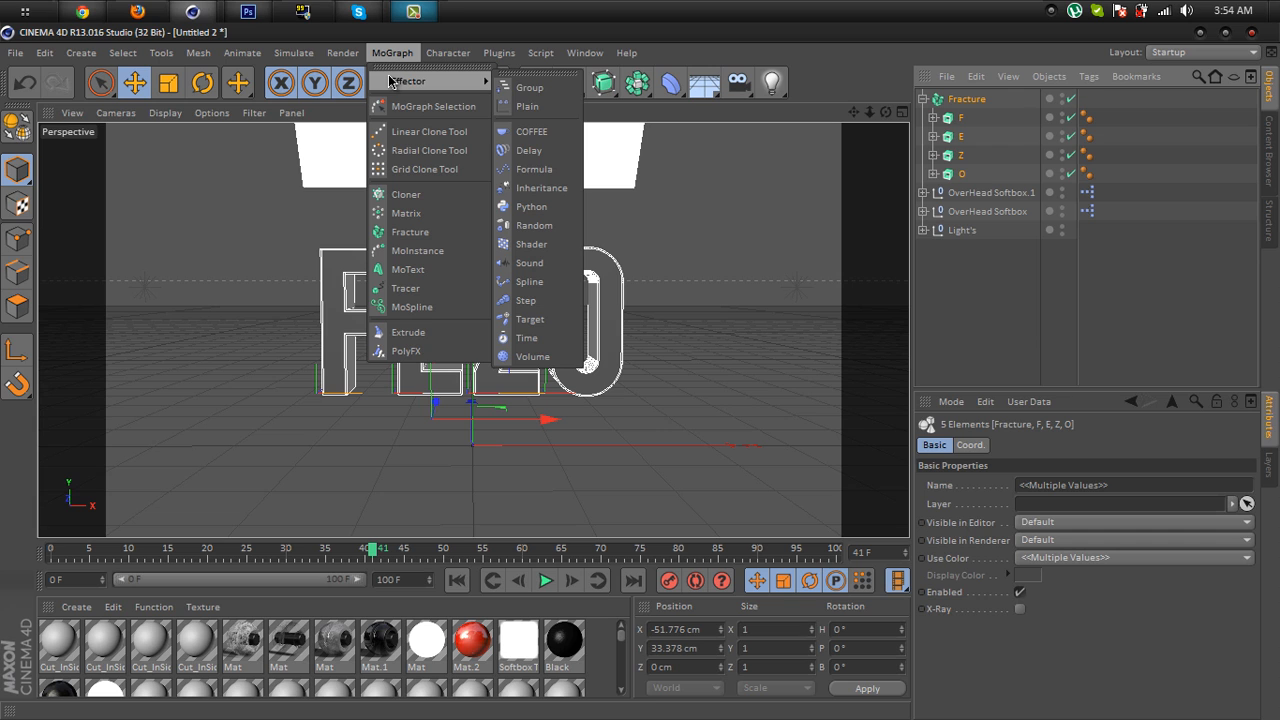
pyautogui.moveTo(534, 224)
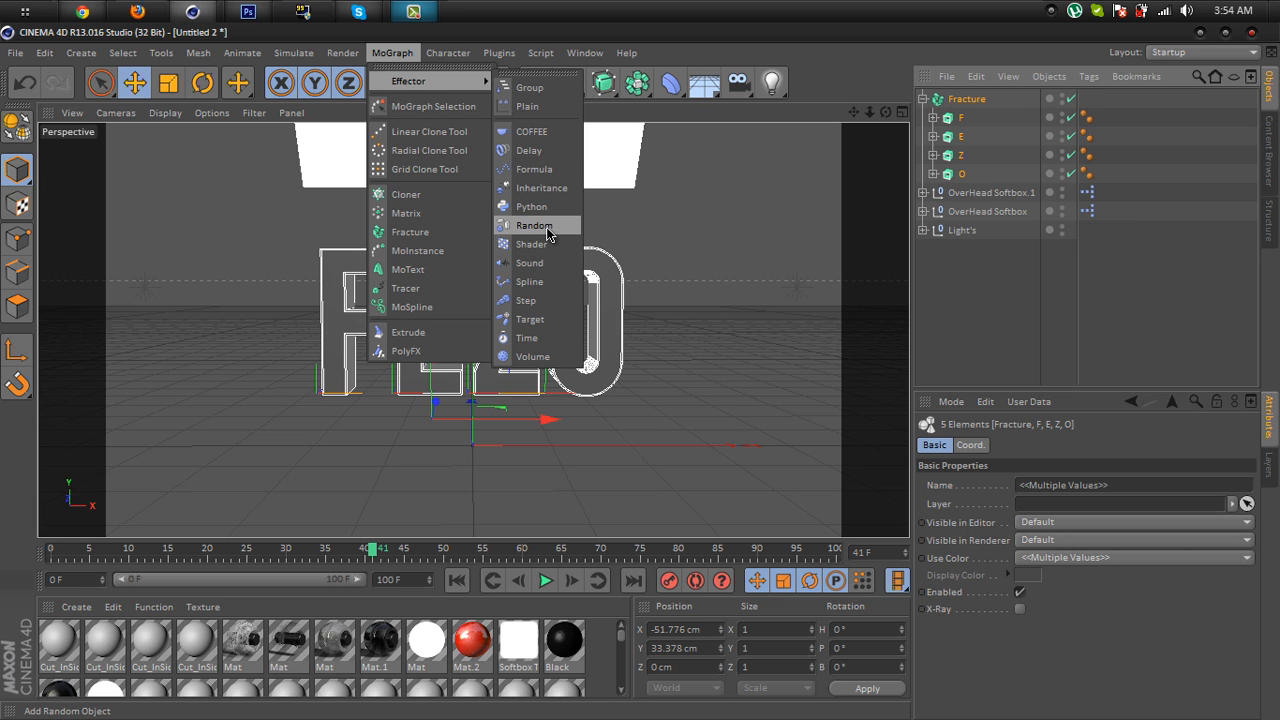
pyautogui.click(534, 224)
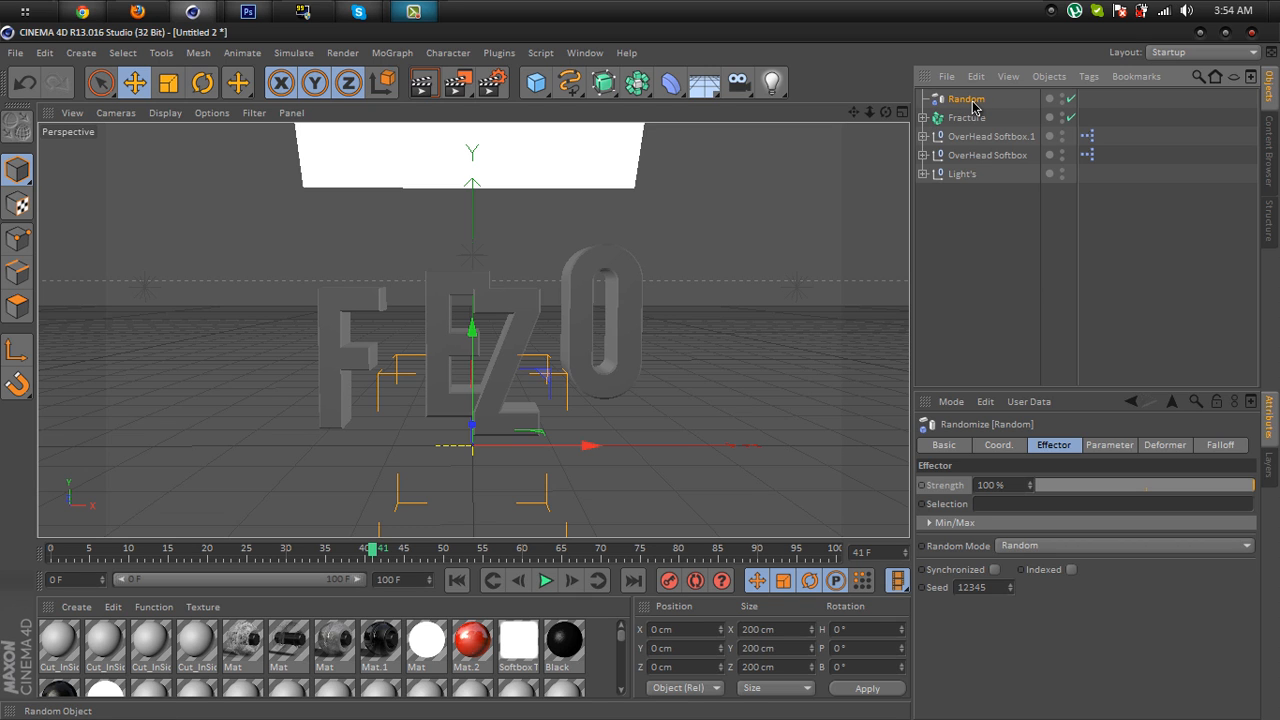
pyautogui.moveTo(1240, 490)
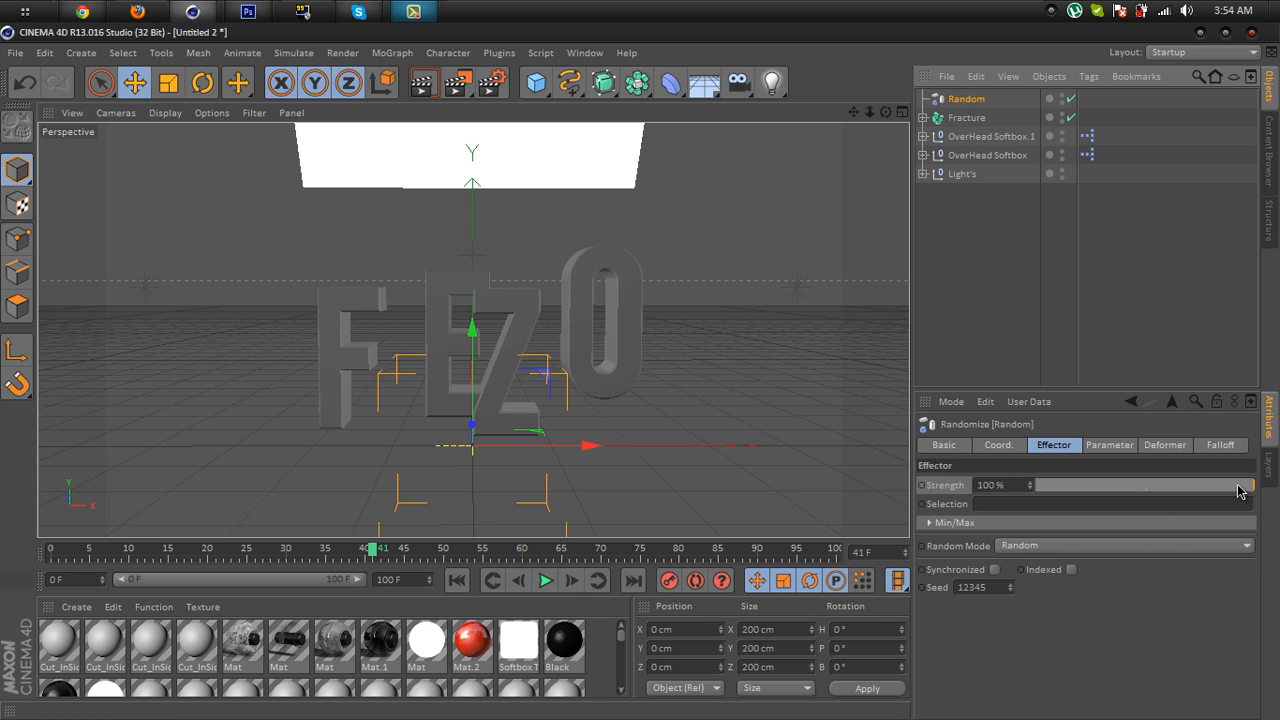
pyautogui.moveTo(1240, 486); pyautogui.dragTo(1210, 486)
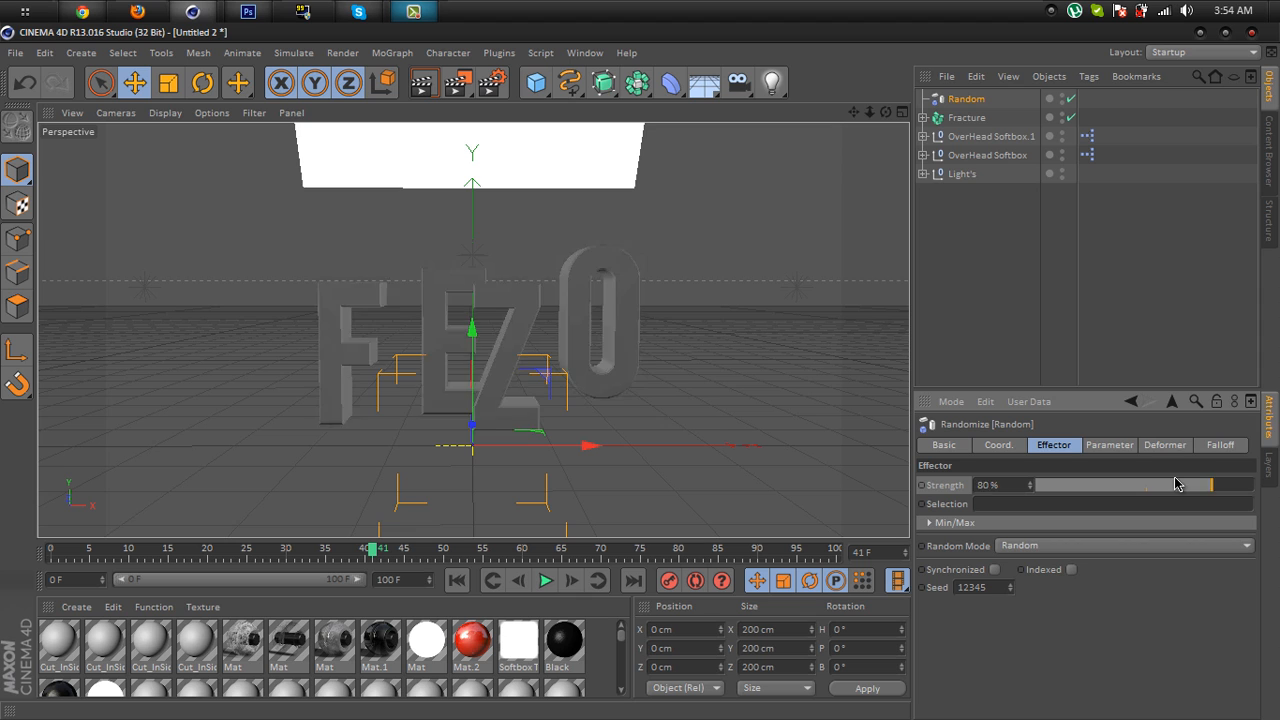
pyautogui.moveTo(1176, 484); pyautogui.dragTo(1250, 484)
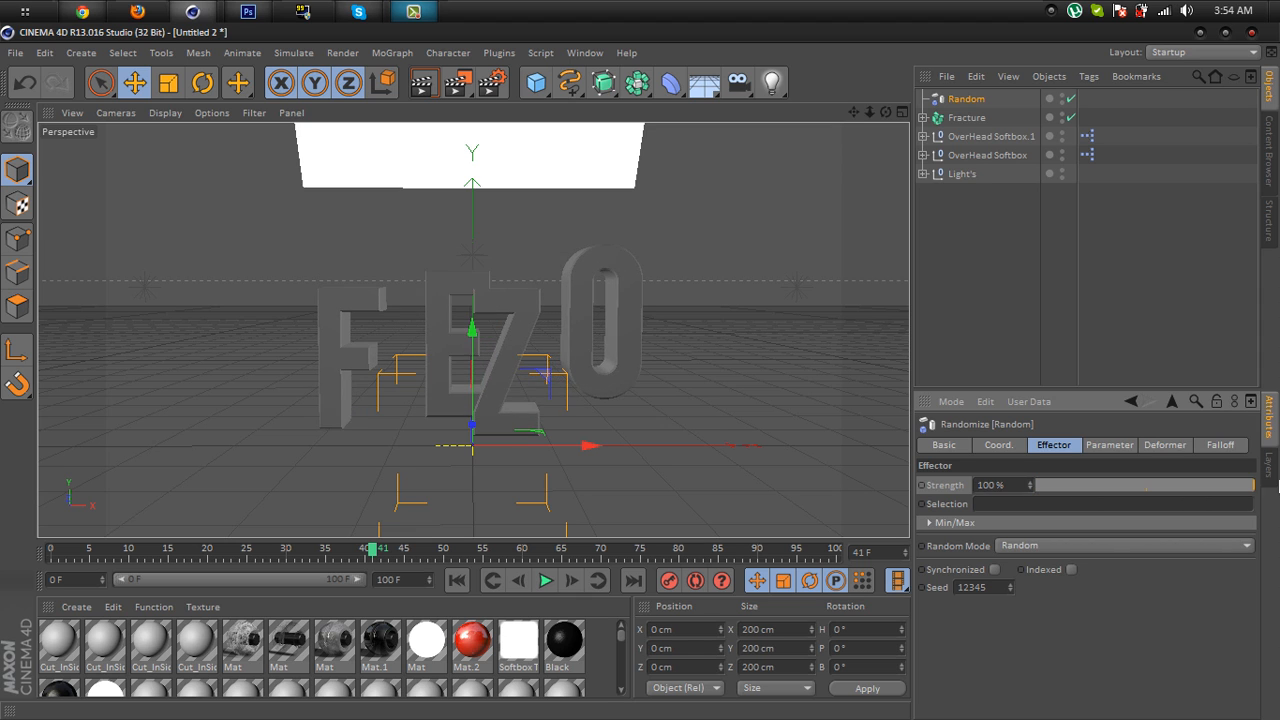
pyautogui.moveTo(1250, 486); pyautogui.dragTo(1120, 486)
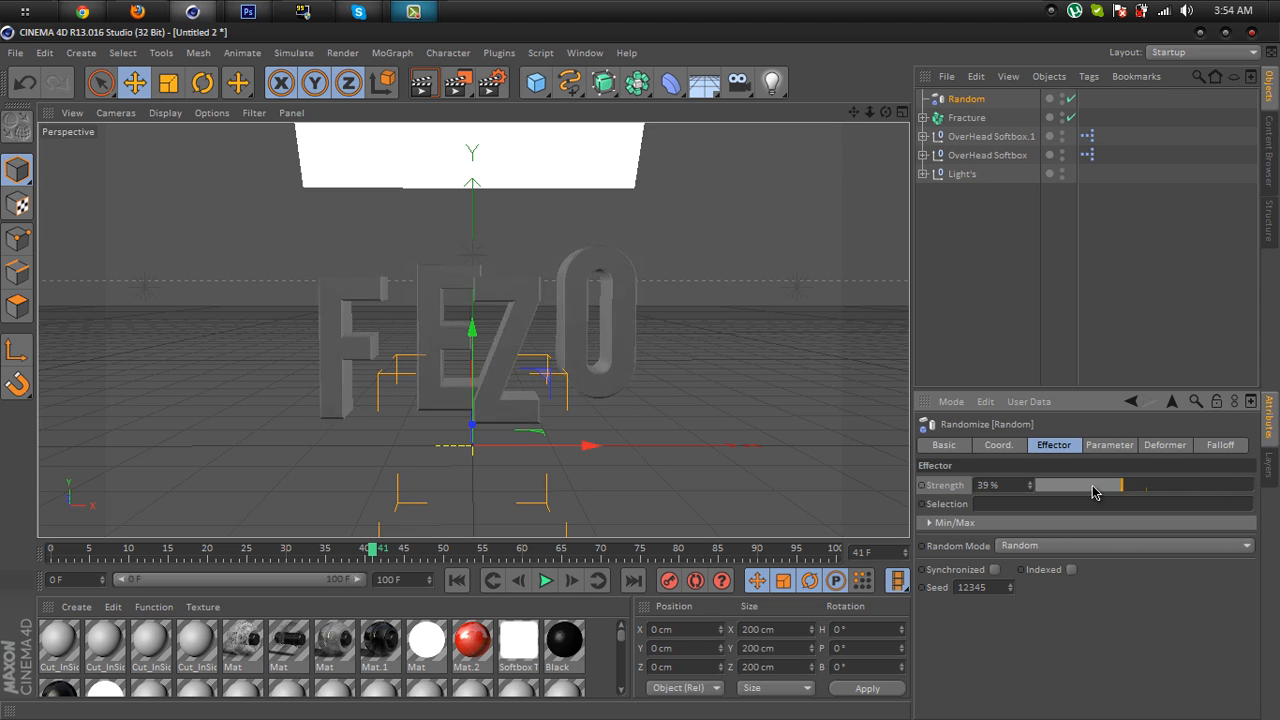
# Enable random rotation in the effector's Parameter tab with angles 25°, 17°, 6°.
pyautogui.moveTo(1120, 486); pyautogui.dragTo(1256, 486)
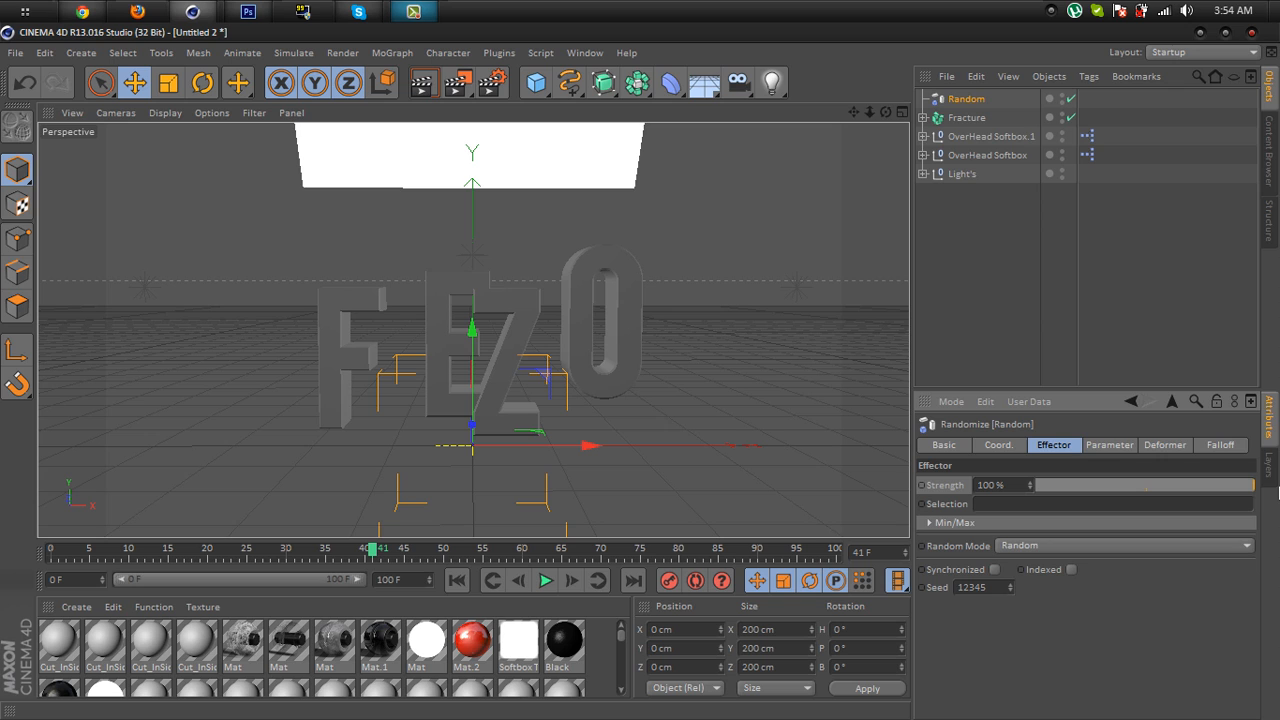
pyautogui.click(1108, 444)
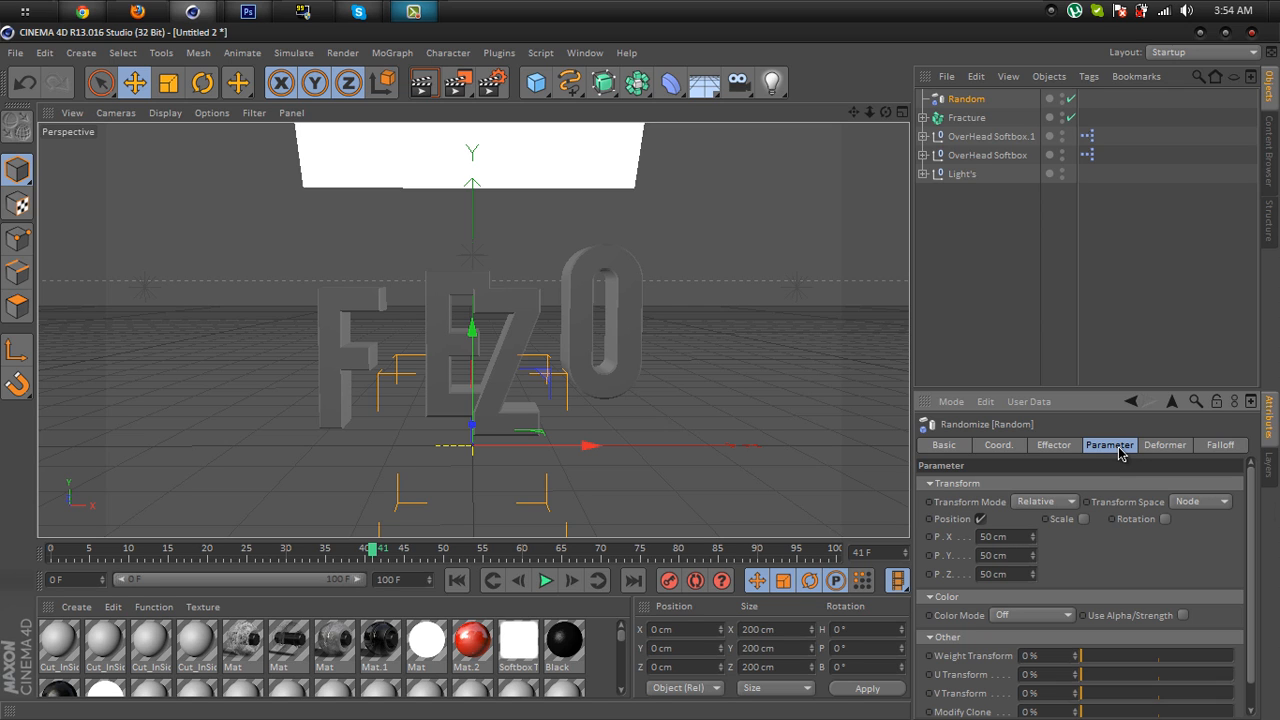
pyautogui.moveTo(1170, 530)
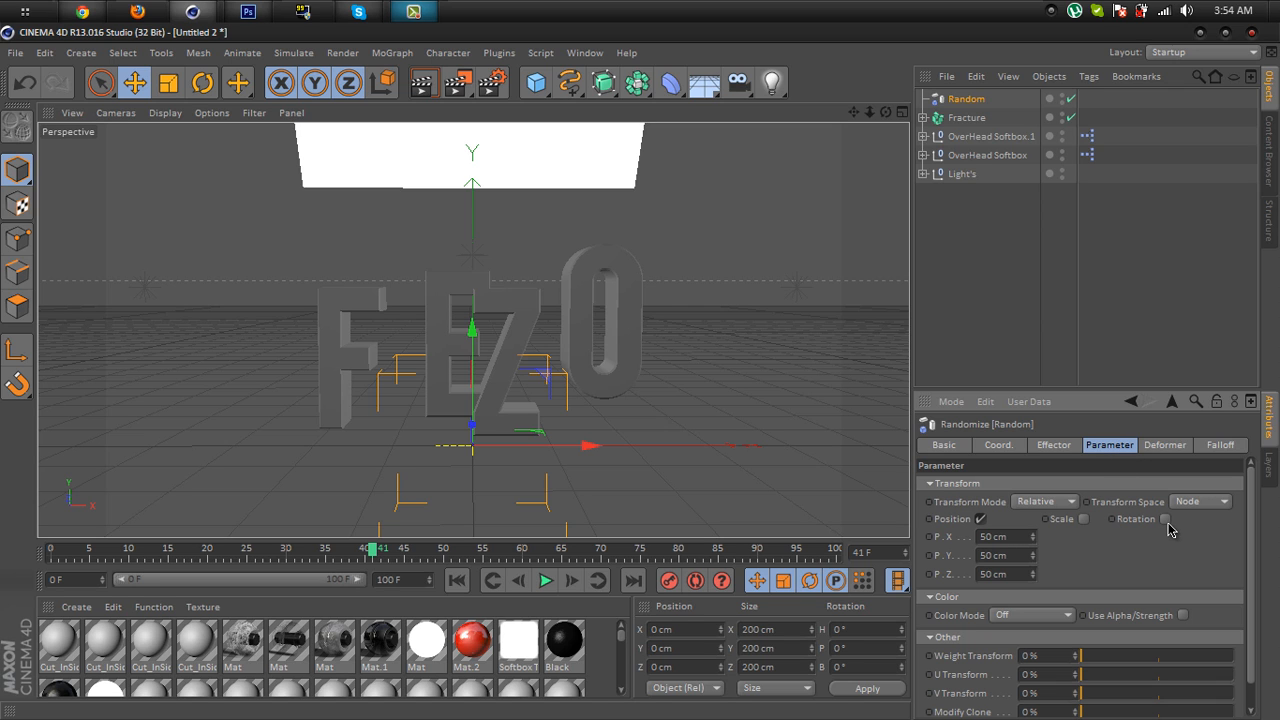
pyautogui.click(1166, 518)
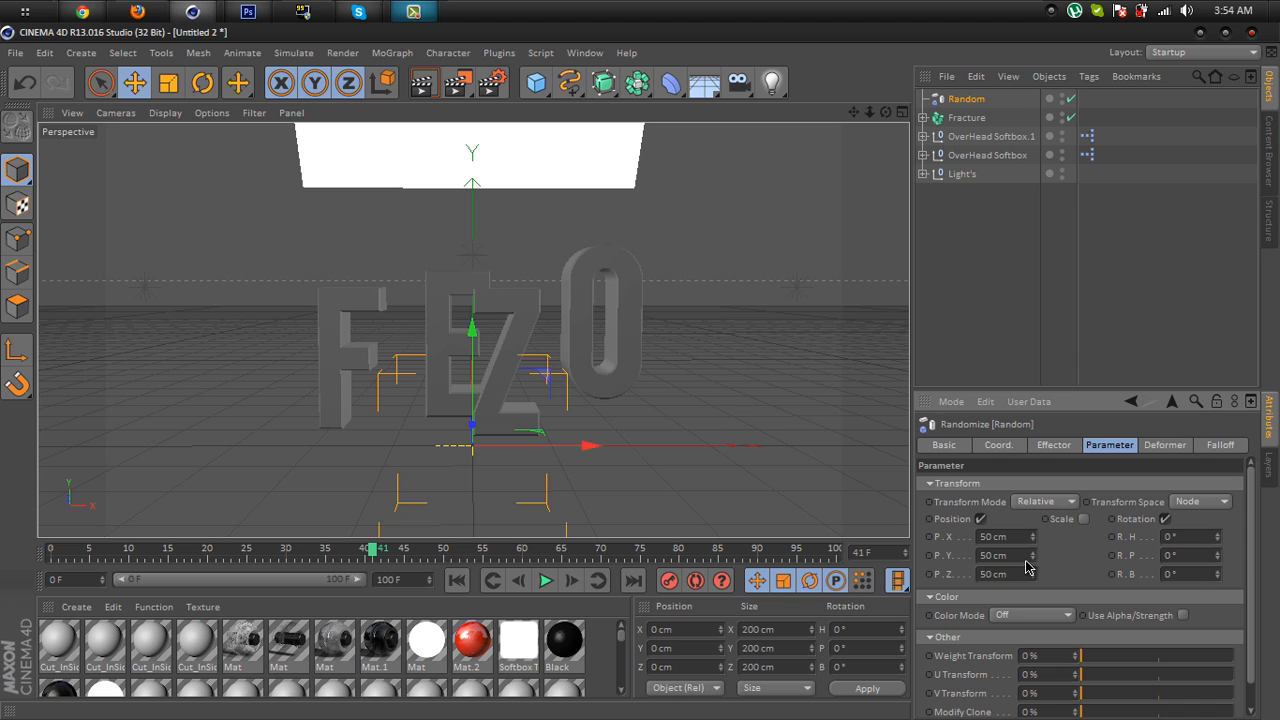
pyautogui.click(1220, 532)
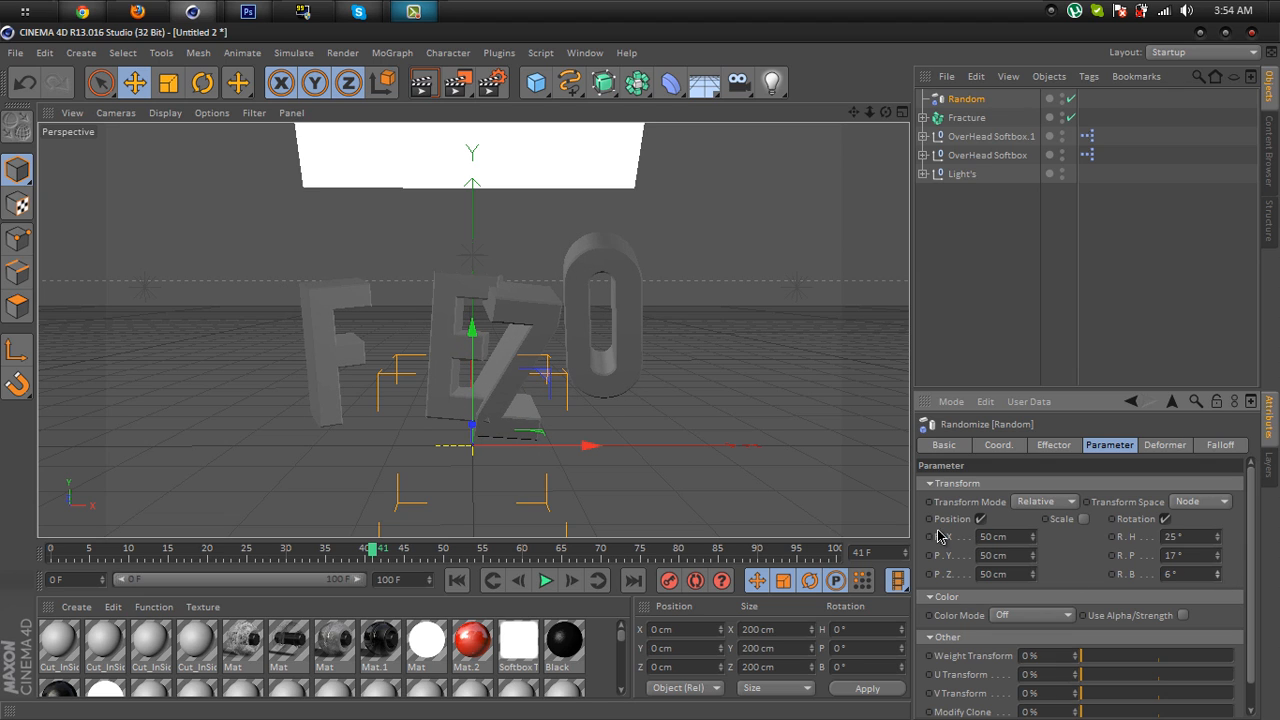
pyautogui.moveTo(998, 510)
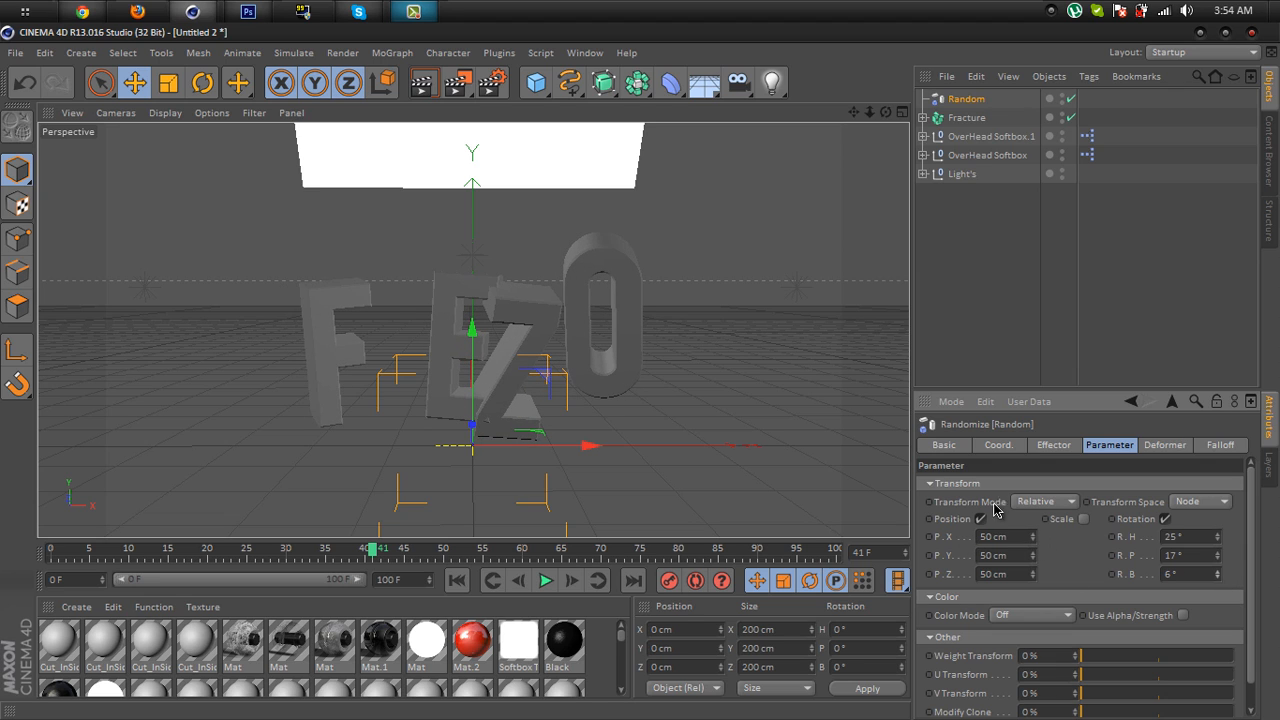
pyautogui.moveTo(1032, 544)
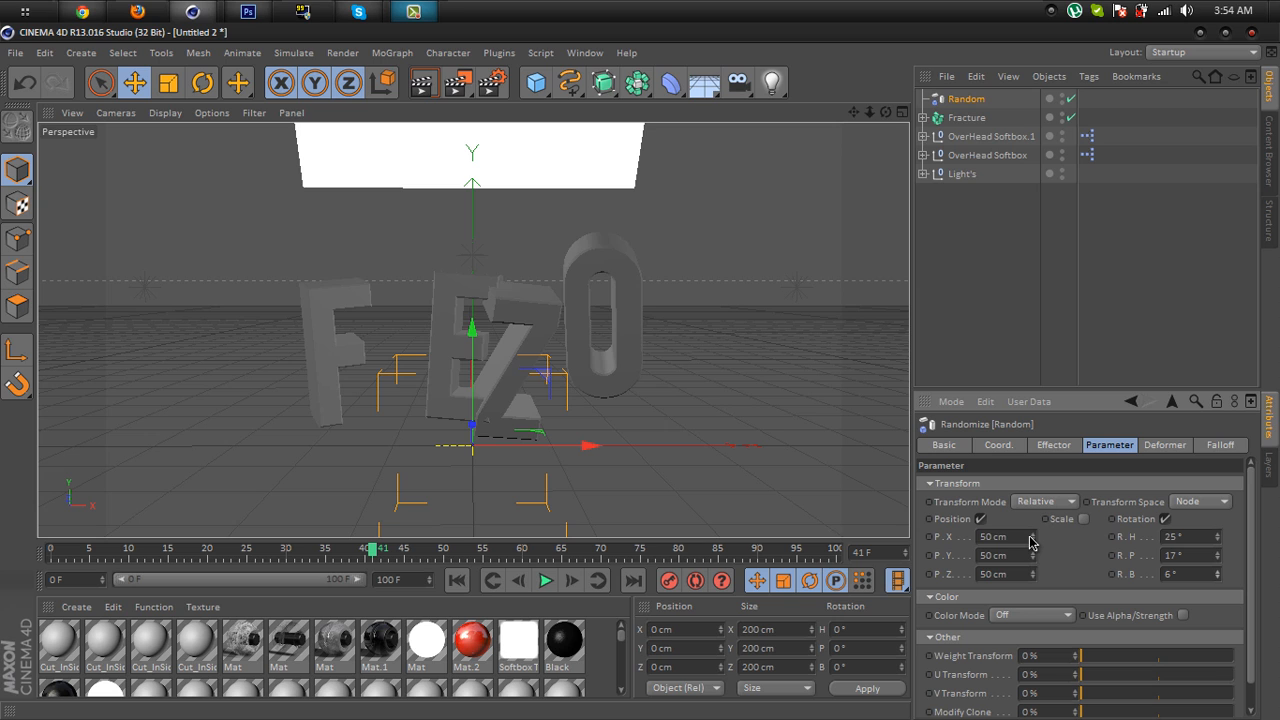
# Adjust the random position offsets, reducing the X offset to 3 cm.
pyautogui.moveTo(1000, 536); pyautogui.dragTo(980, 536)
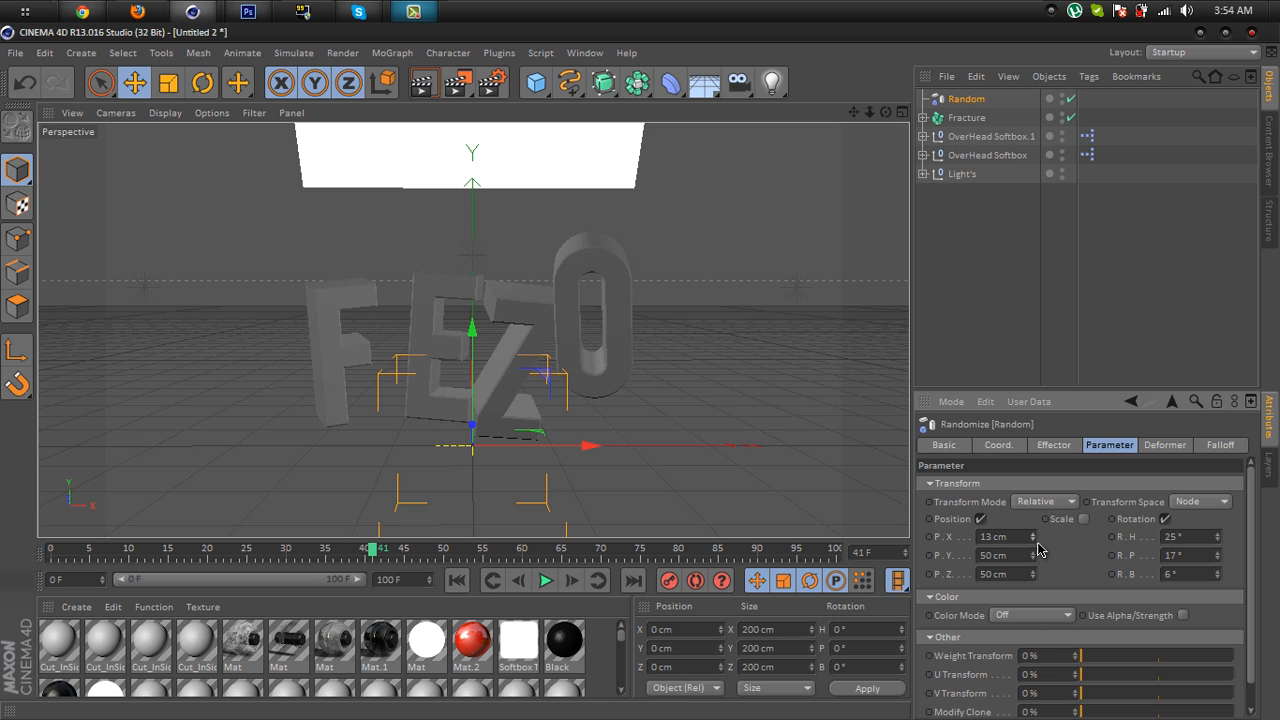
pyautogui.click(1000, 556)
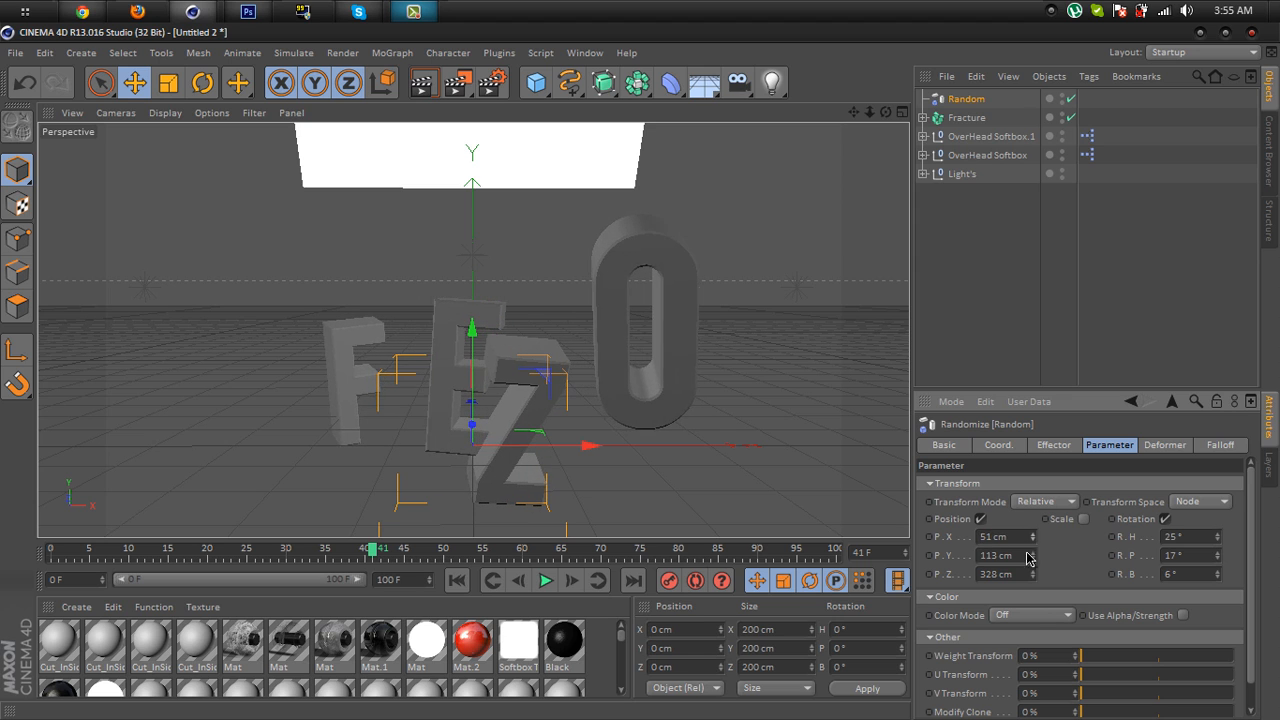
pyautogui.moveTo(1004, 536); pyautogui.dragTo(1000, 536)
pyautogui.write('3')
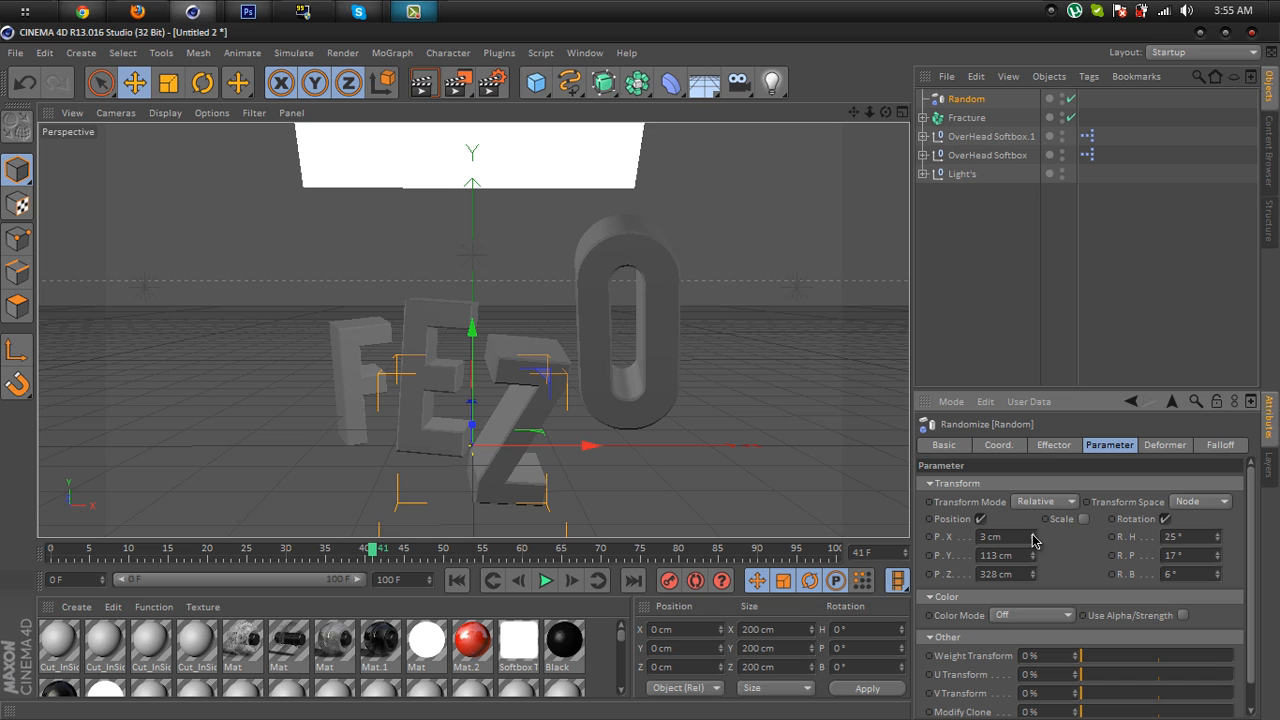
# Set the effector strength to 100% and keyframe it at the start of the timeline.
pyautogui.click(1052, 444)
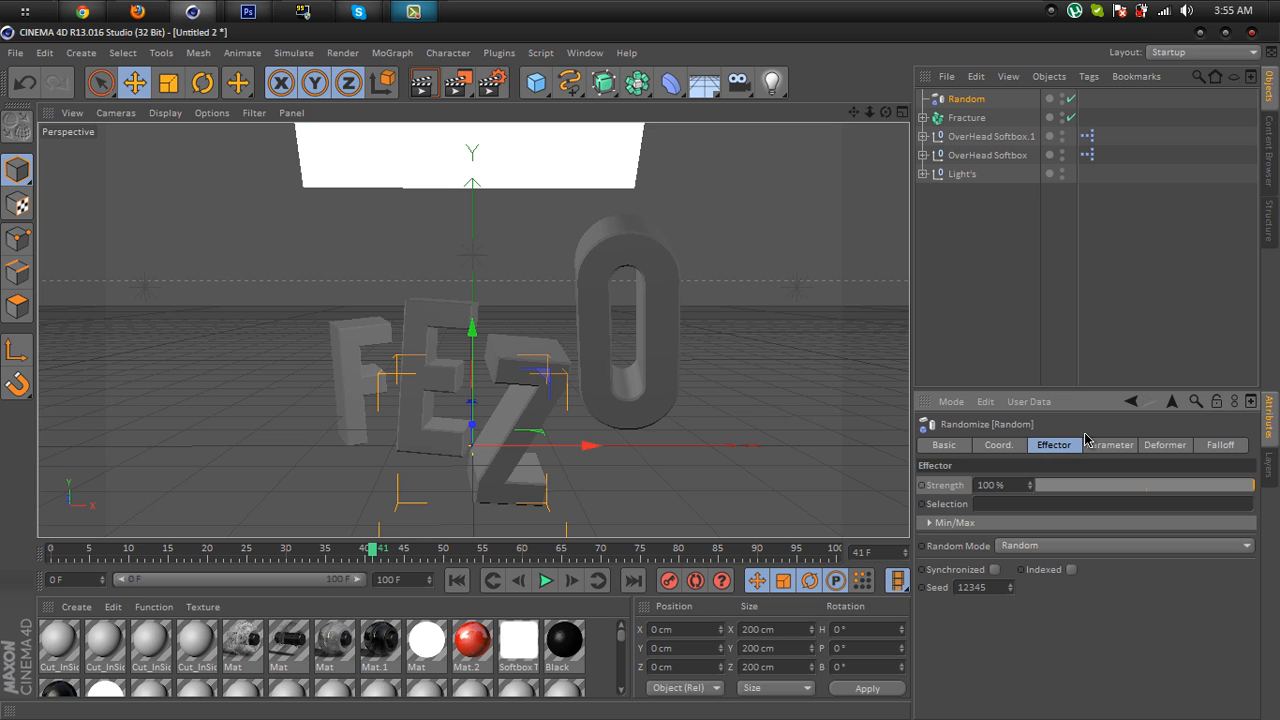
pyautogui.click(1000, 486)
pyautogui.write('7')
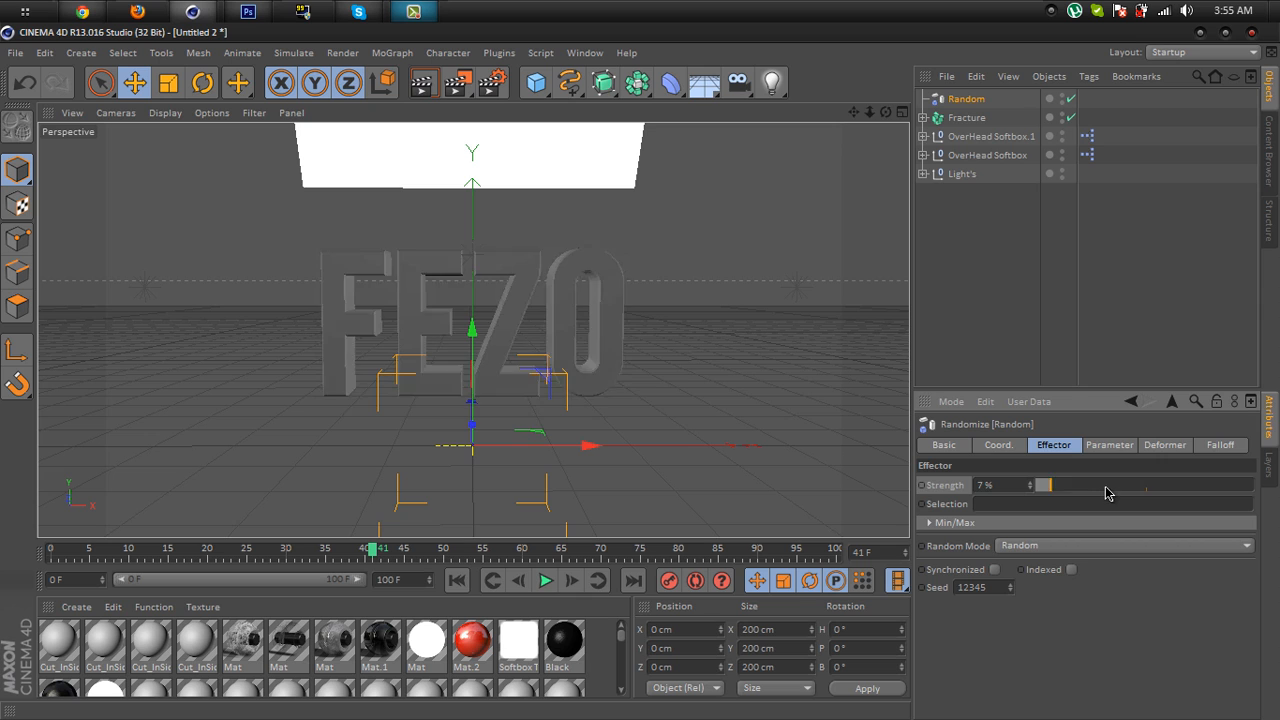
pyautogui.moveTo(1044, 484); pyautogui.dragTo(1224, 484)
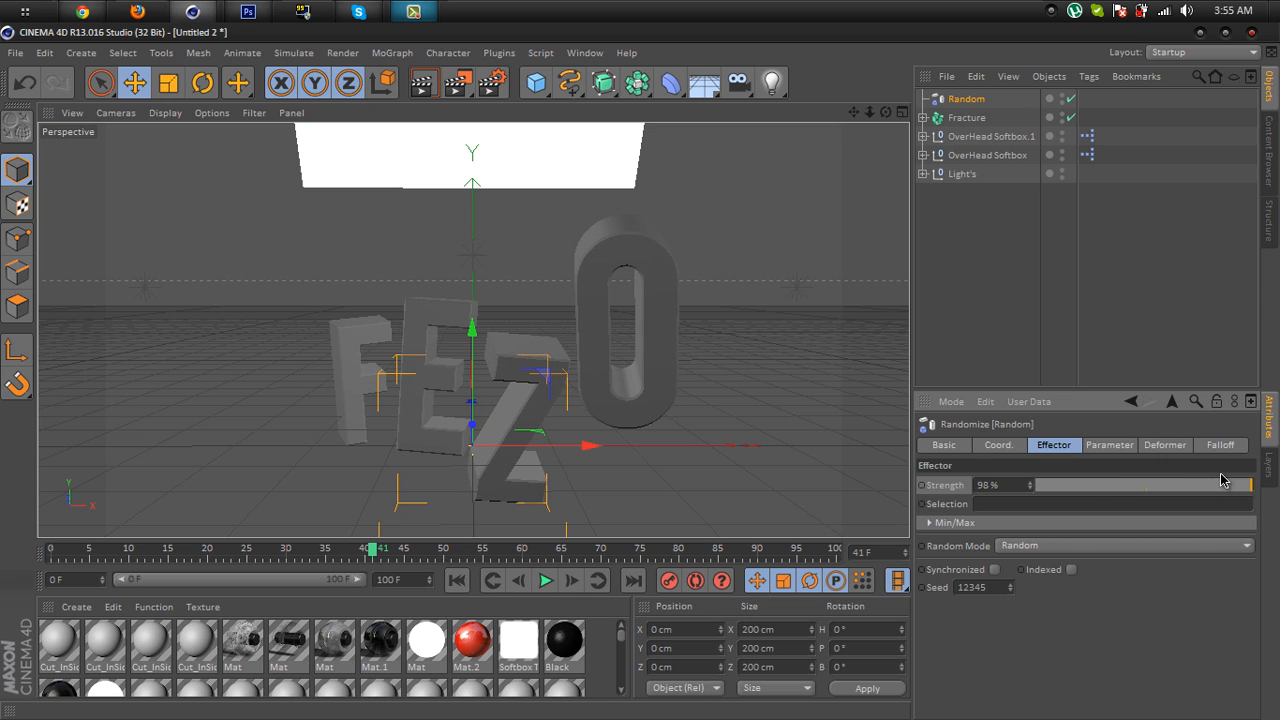
pyautogui.moveTo(1164, 500)
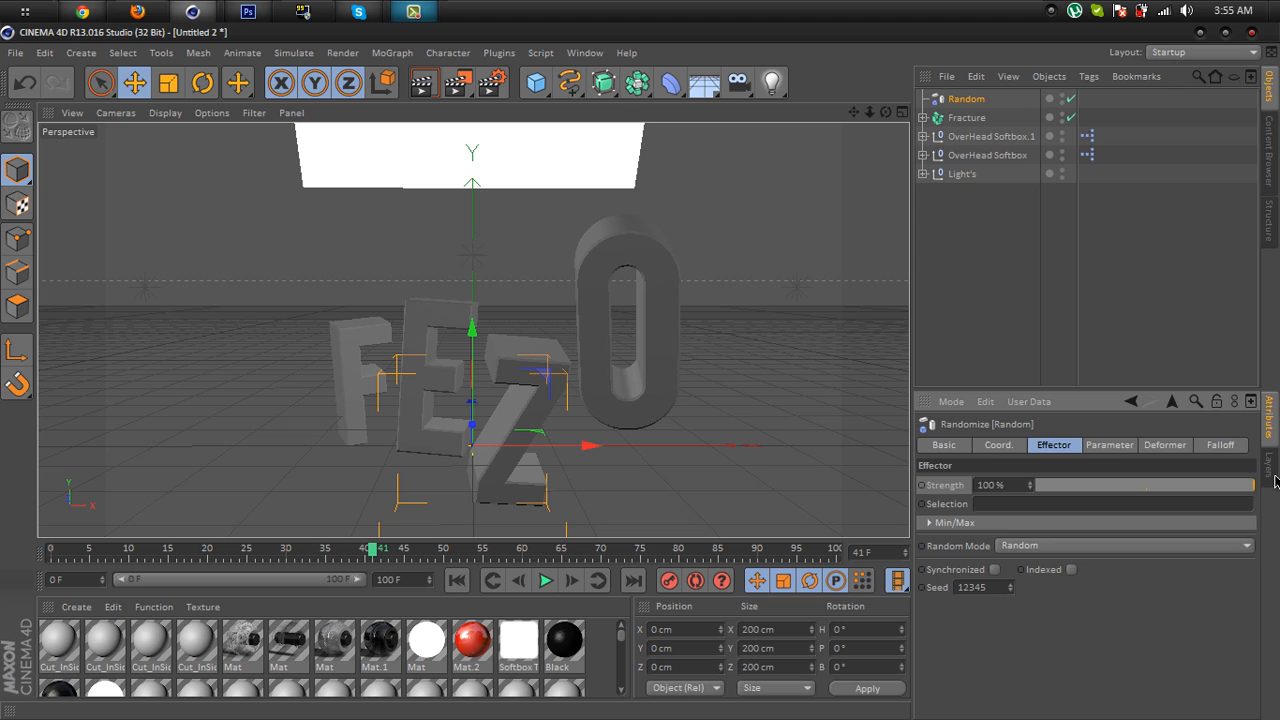
pyautogui.click(228, 548)
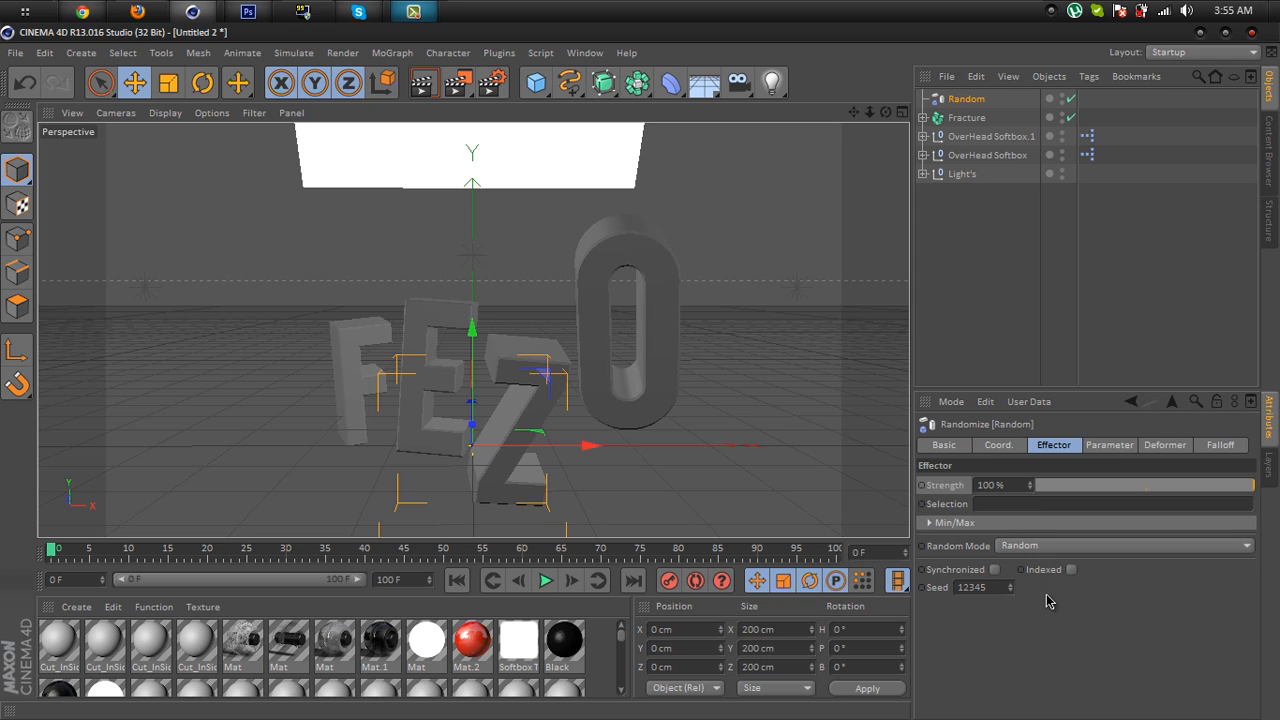
pyautogui.moveTo(924, 492)
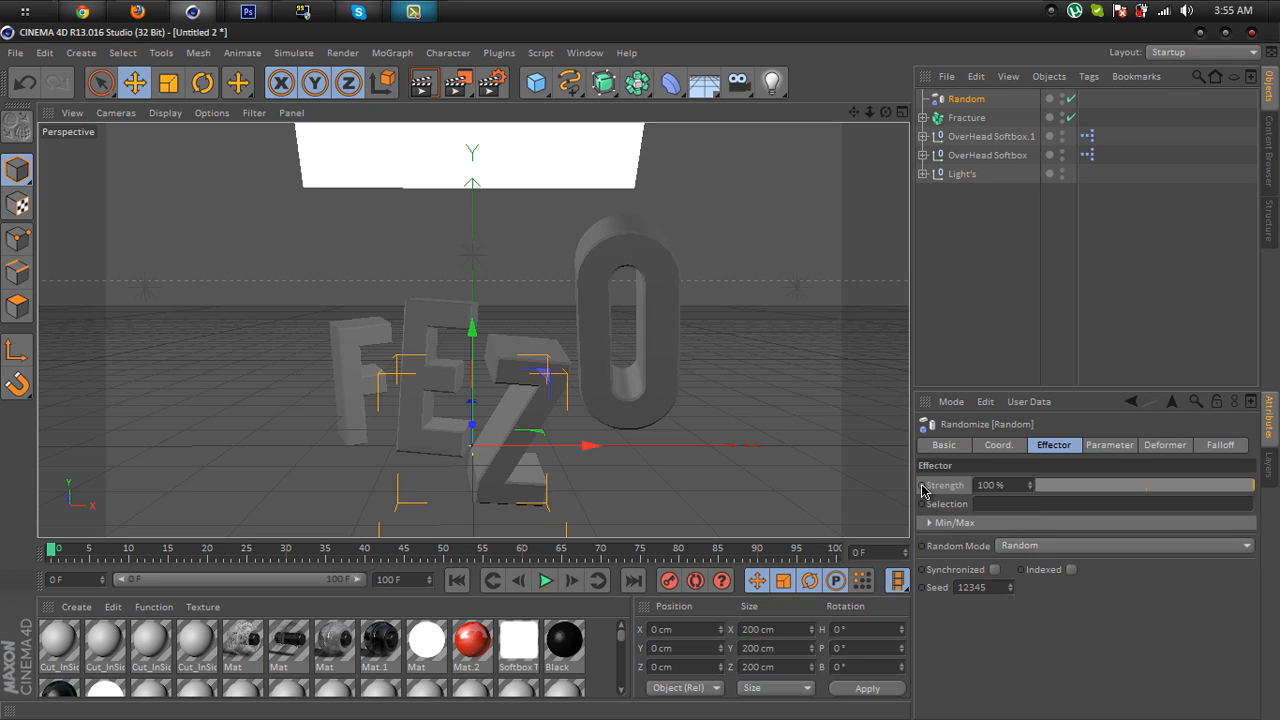
pyautogui.moveTo(924, 496)
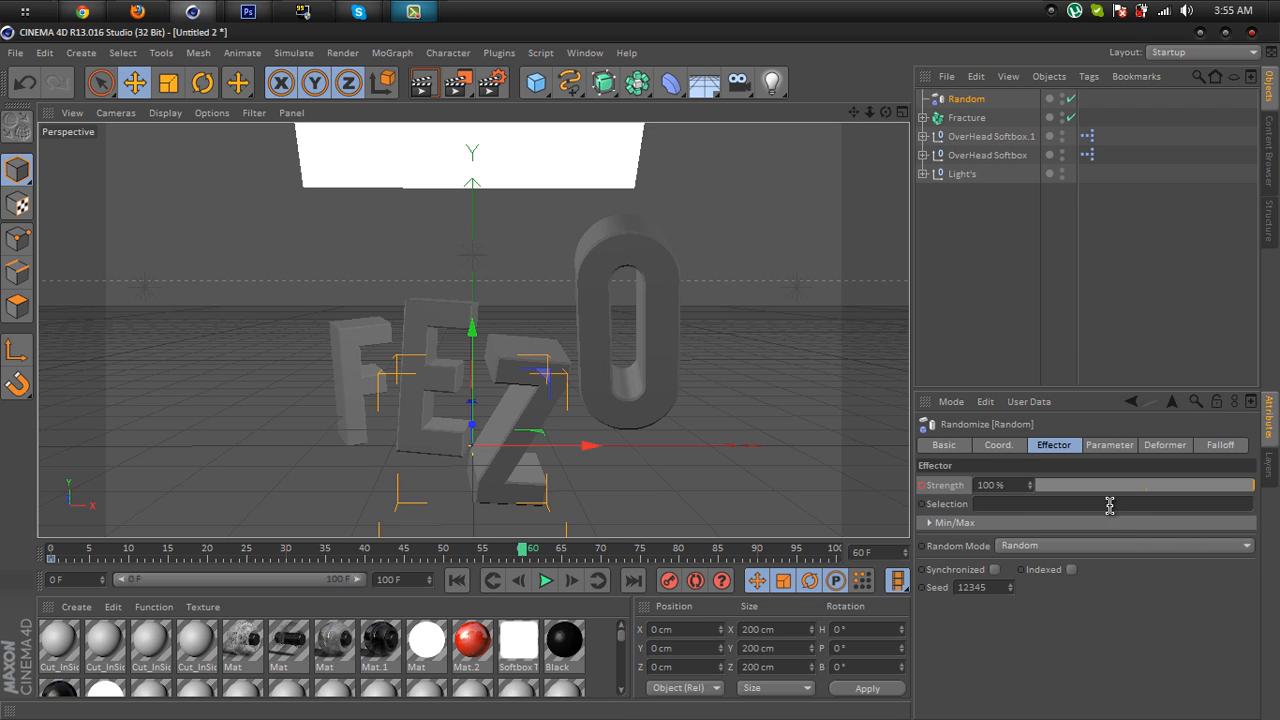
# At around frame 60, bring the strength to 0% so the letters reassemble.
pyautogui.moveTo(1230, 486); pyautogui.dragTo(1156, 486)
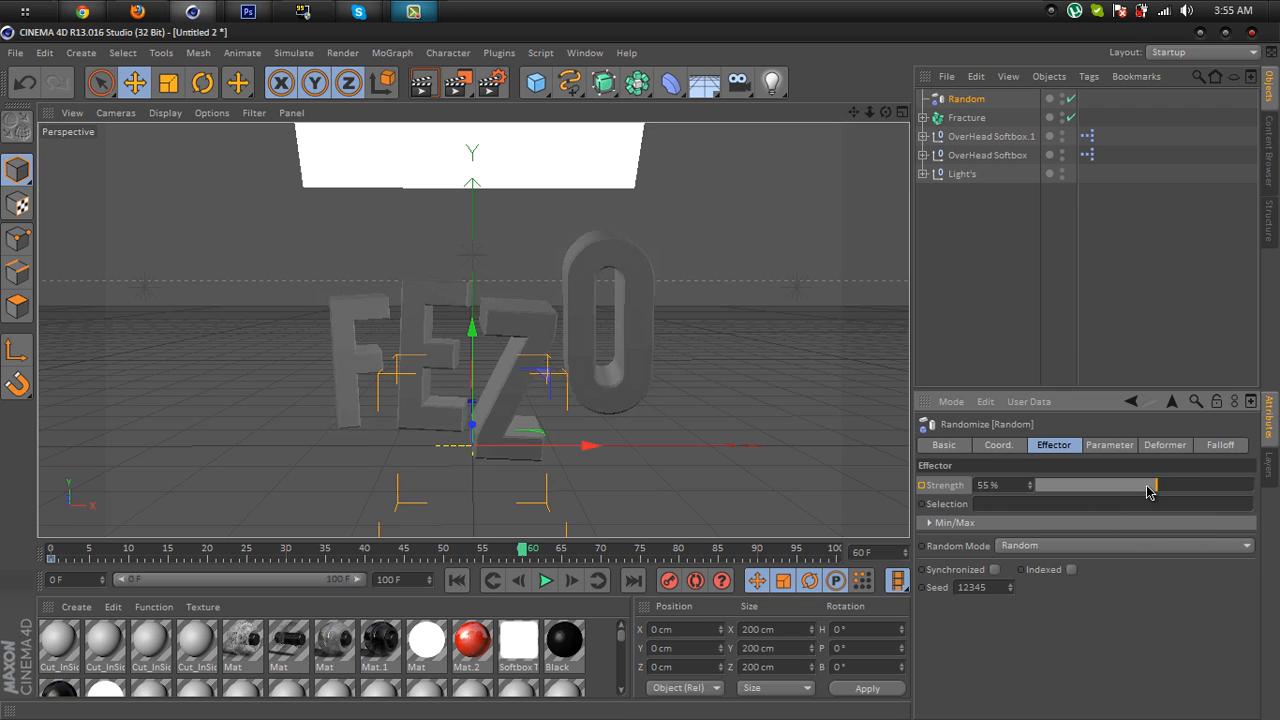
pyautogui.moveTo(1156, 486); pyautogui.dragTo(1030, 486)
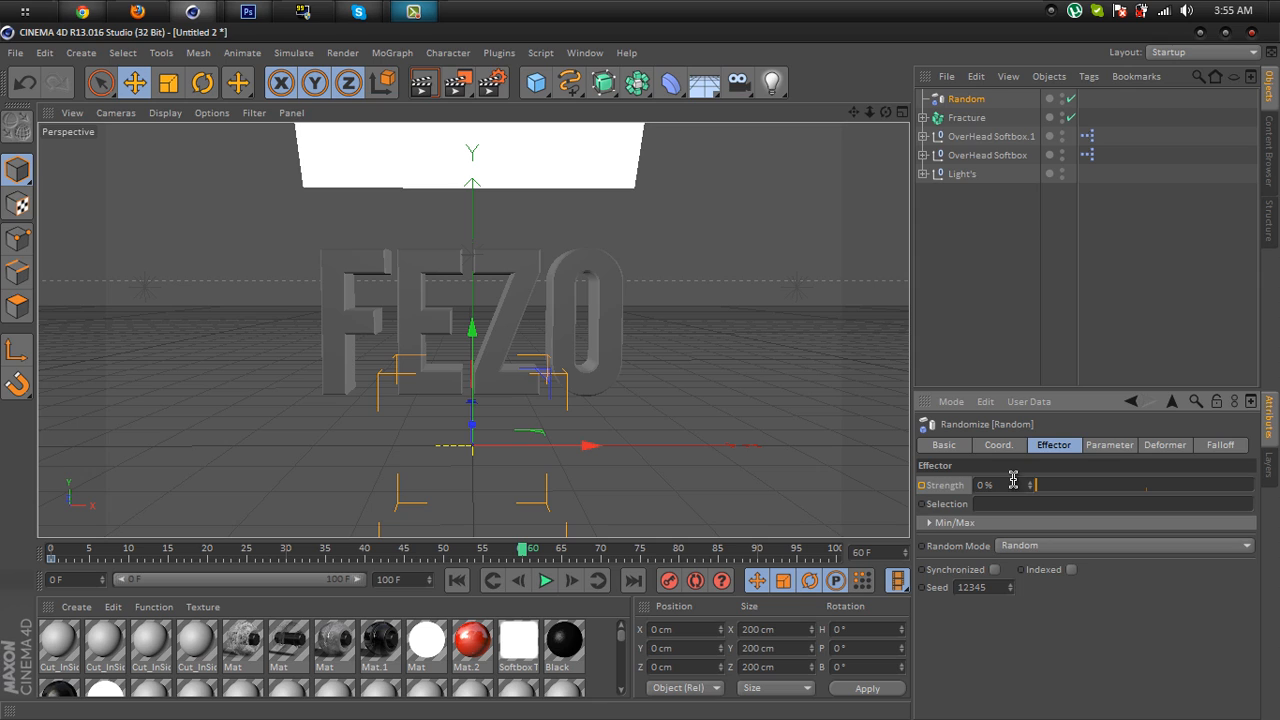
pyautogui.moveTo(924, 496)
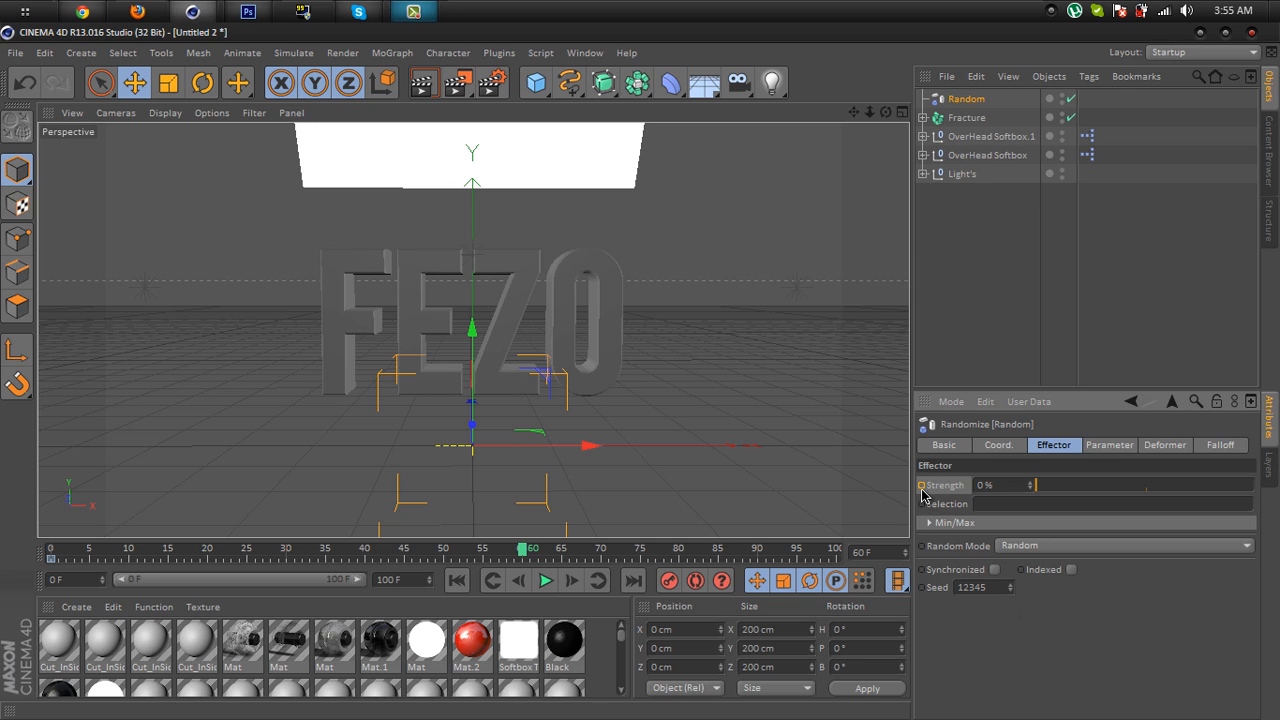
pyautogui.moveTo(924, 496)
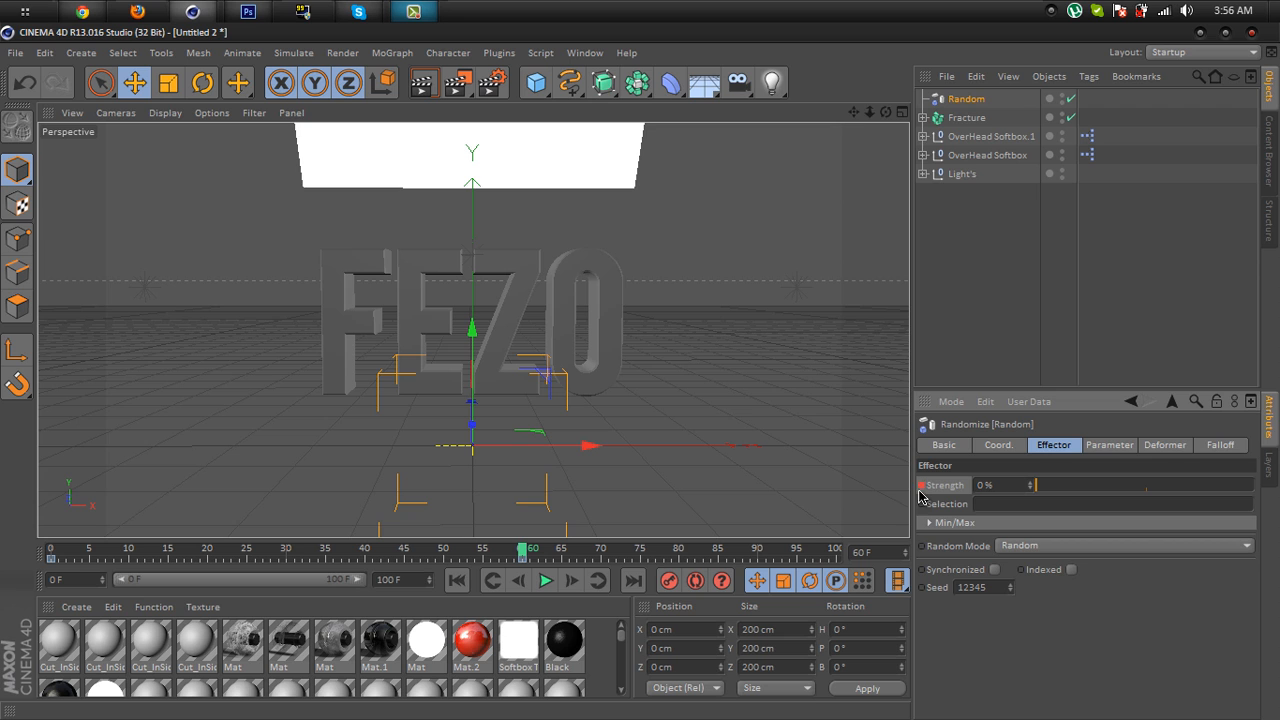
pyautogui.moveTo(456, 590)
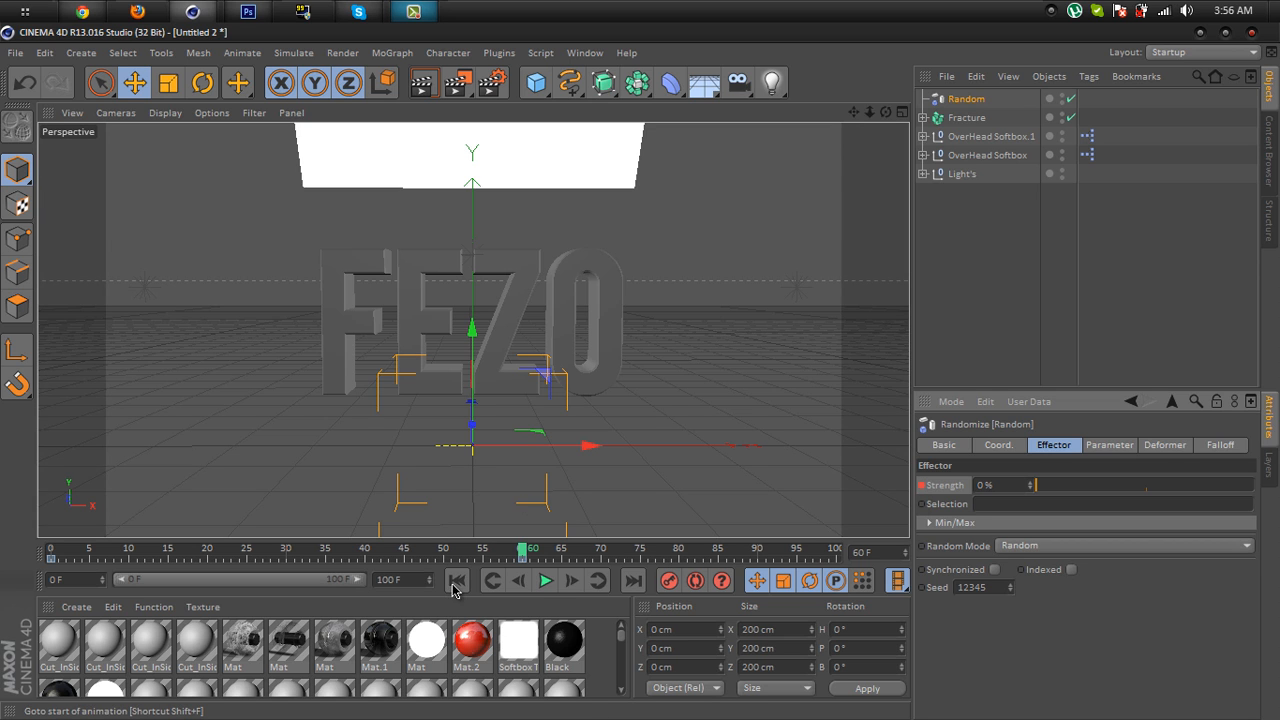
# Play the animation from the start so the scattered, rotated letters assemble into FEZO.
pyautogui.click(544, 580)
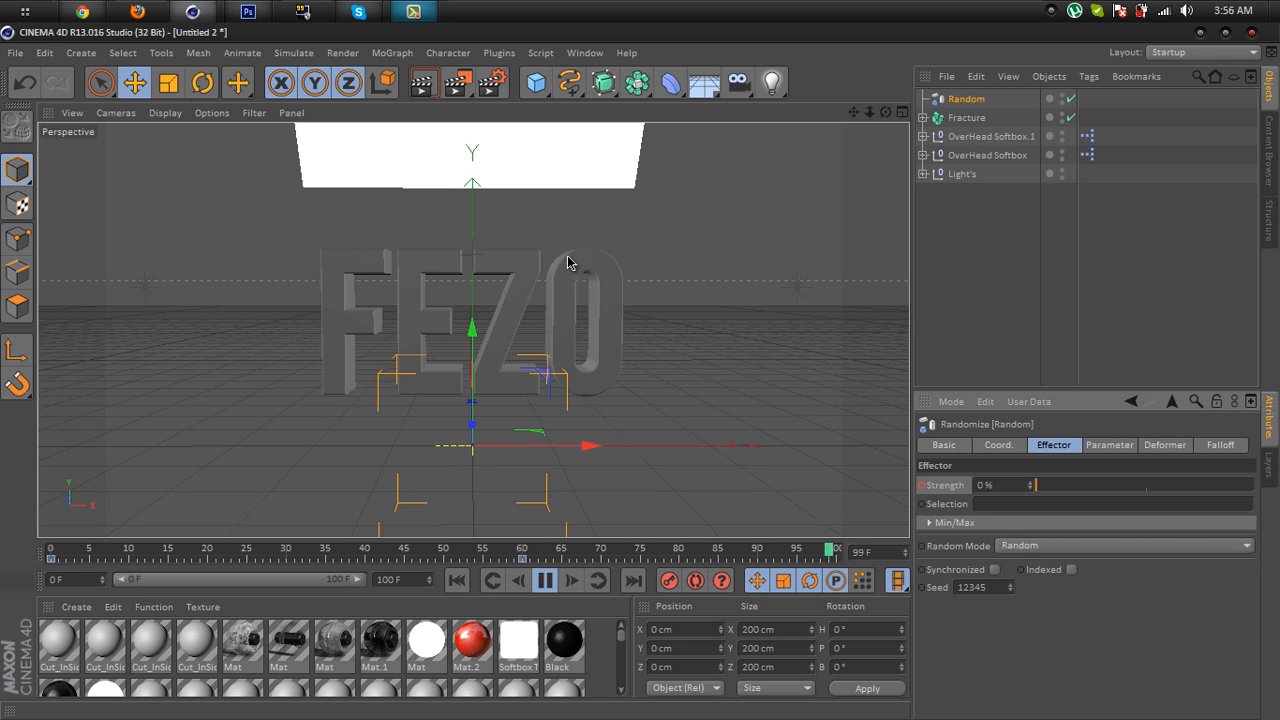
pyautogui.click(544, 580)
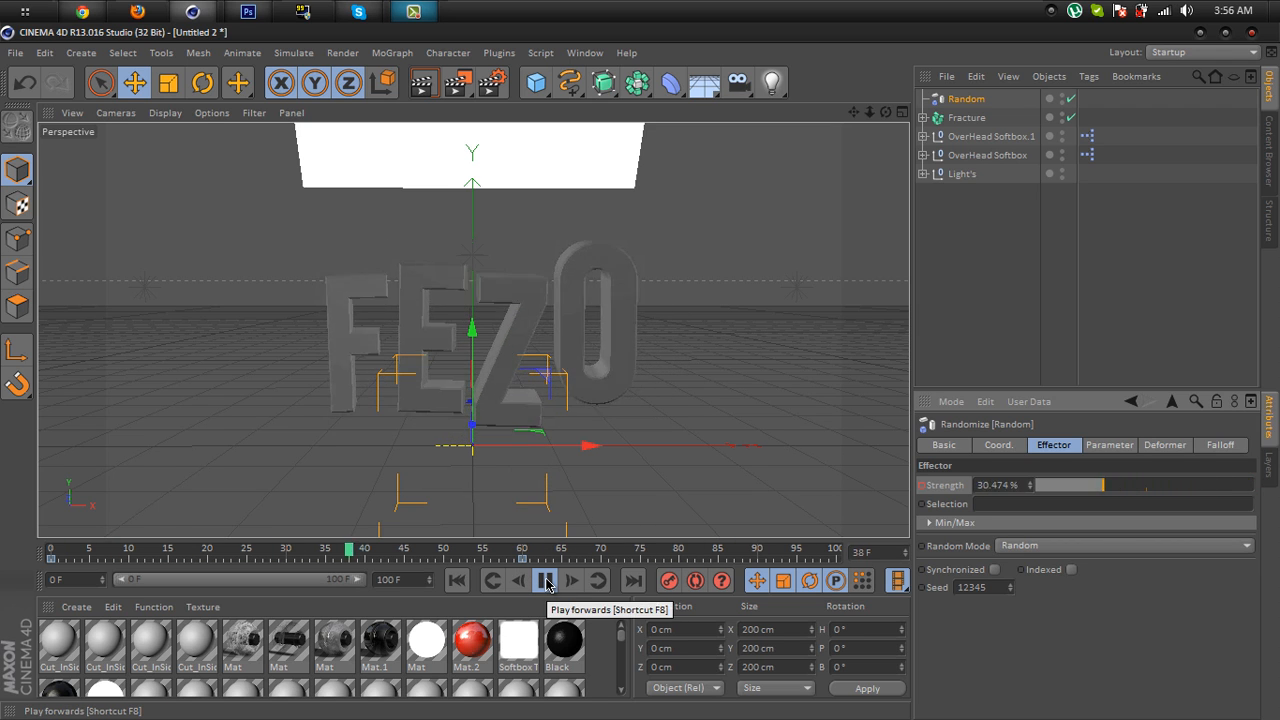
pyautogui.click(544, 580)
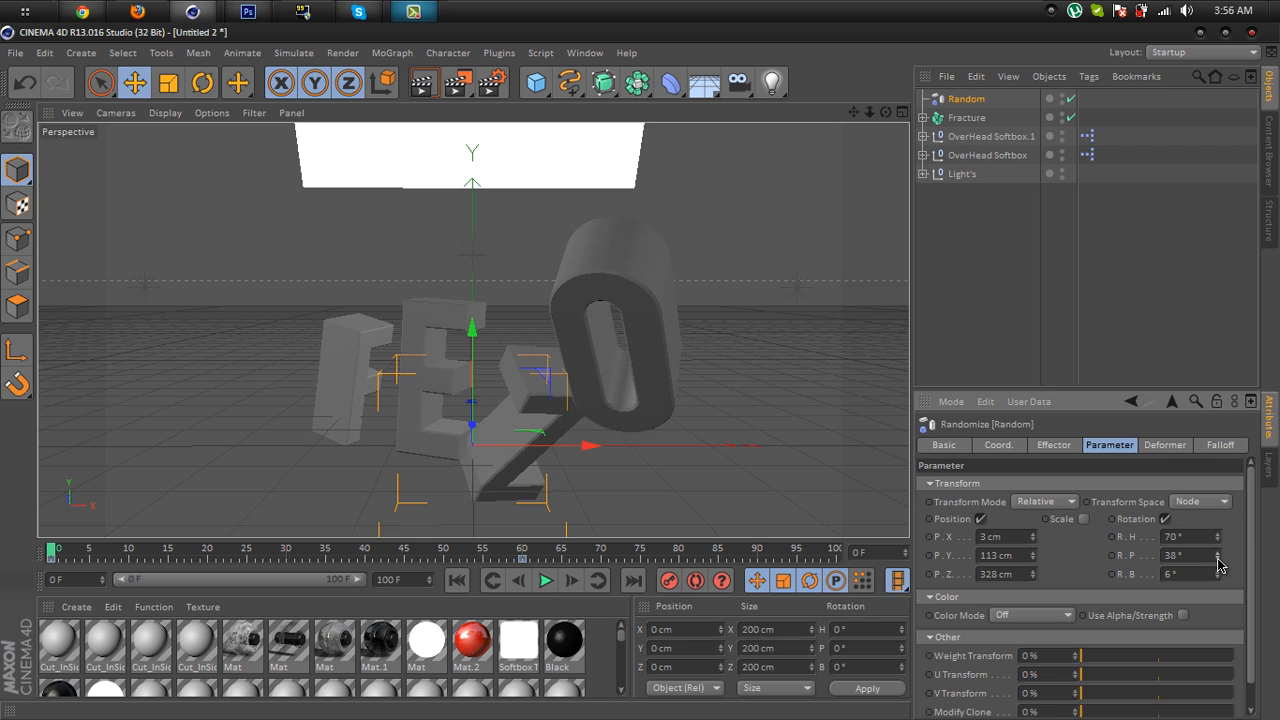
pyautogui.click(544, 580)
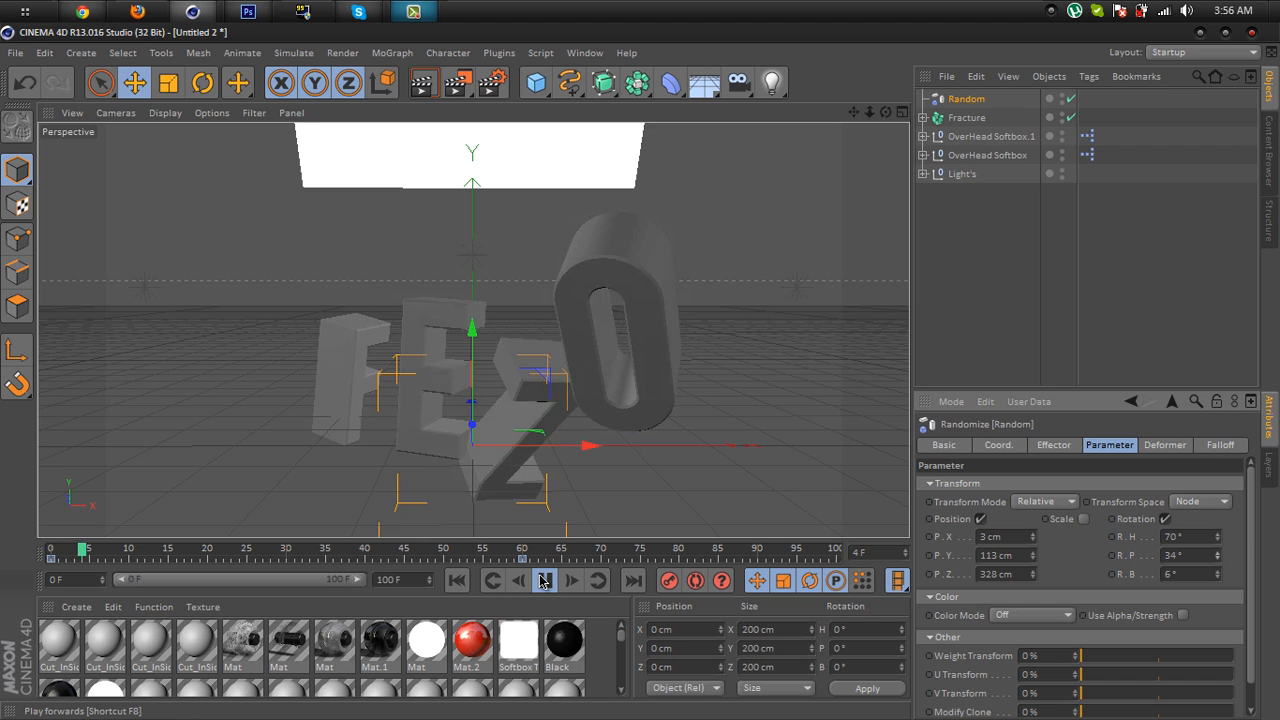
pyautogui.click(544, 580)
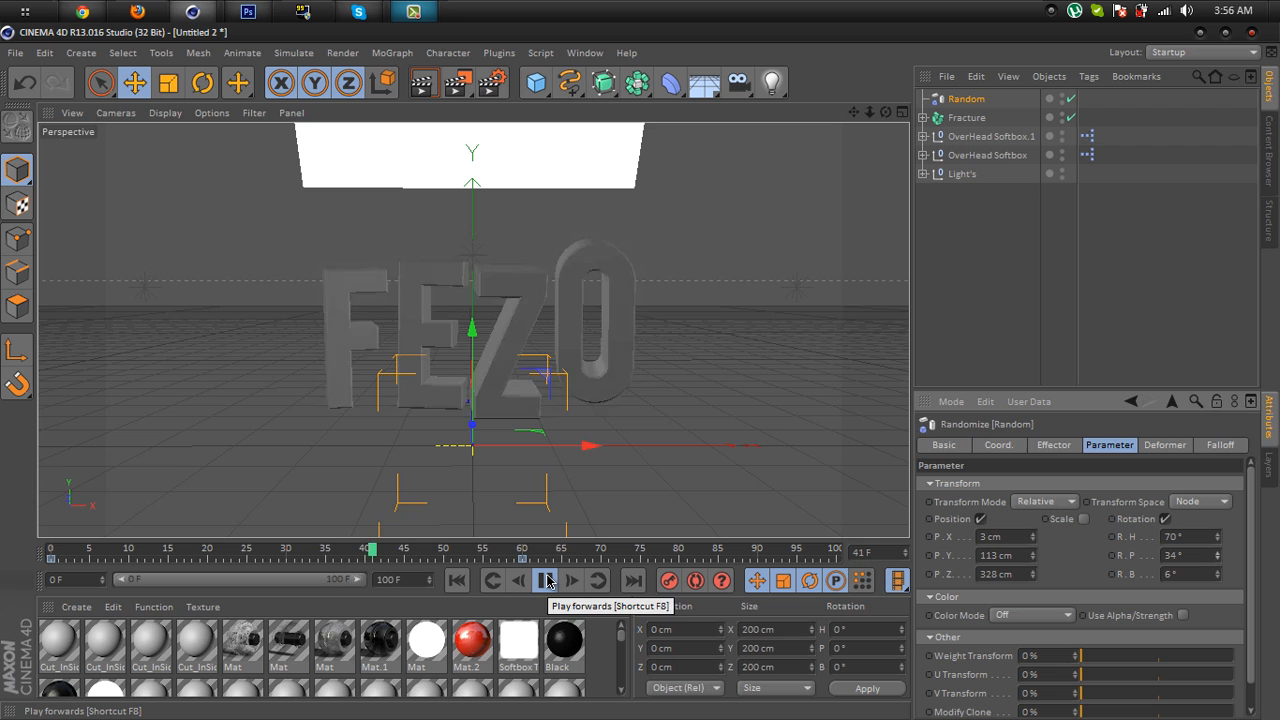
pyautogui.click(544, 580)
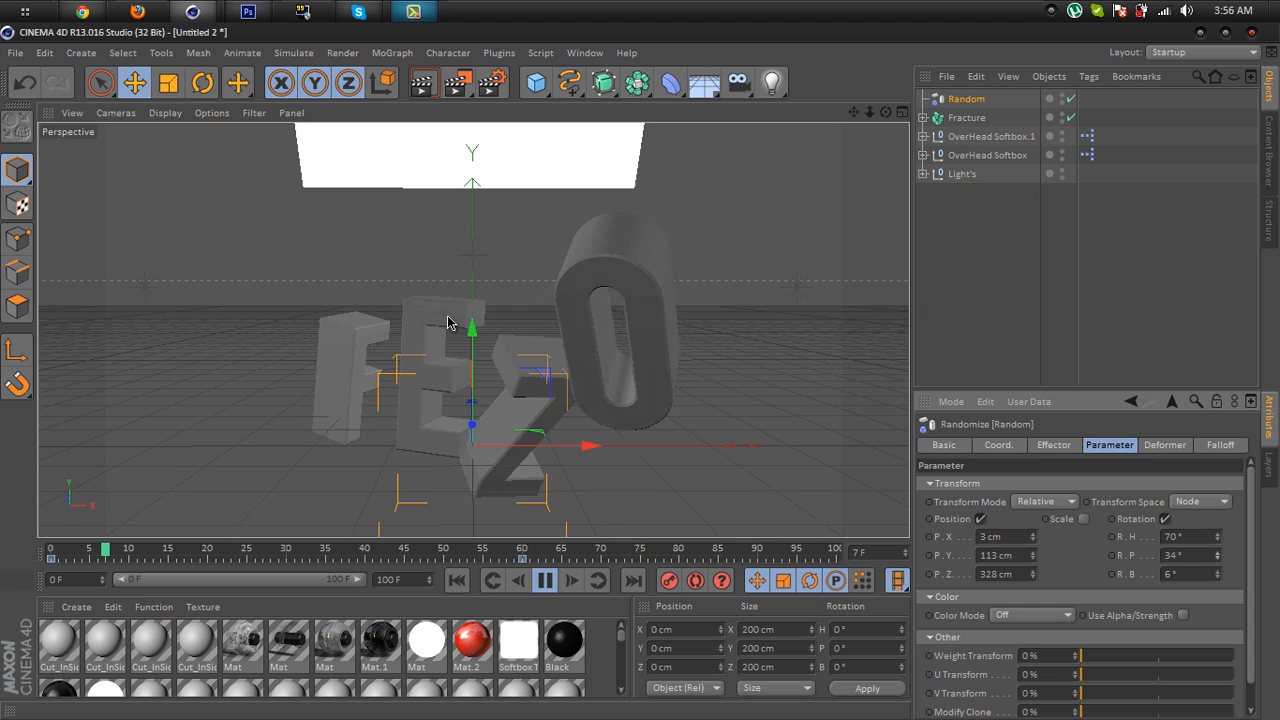
pyautogui.click(544, 580)
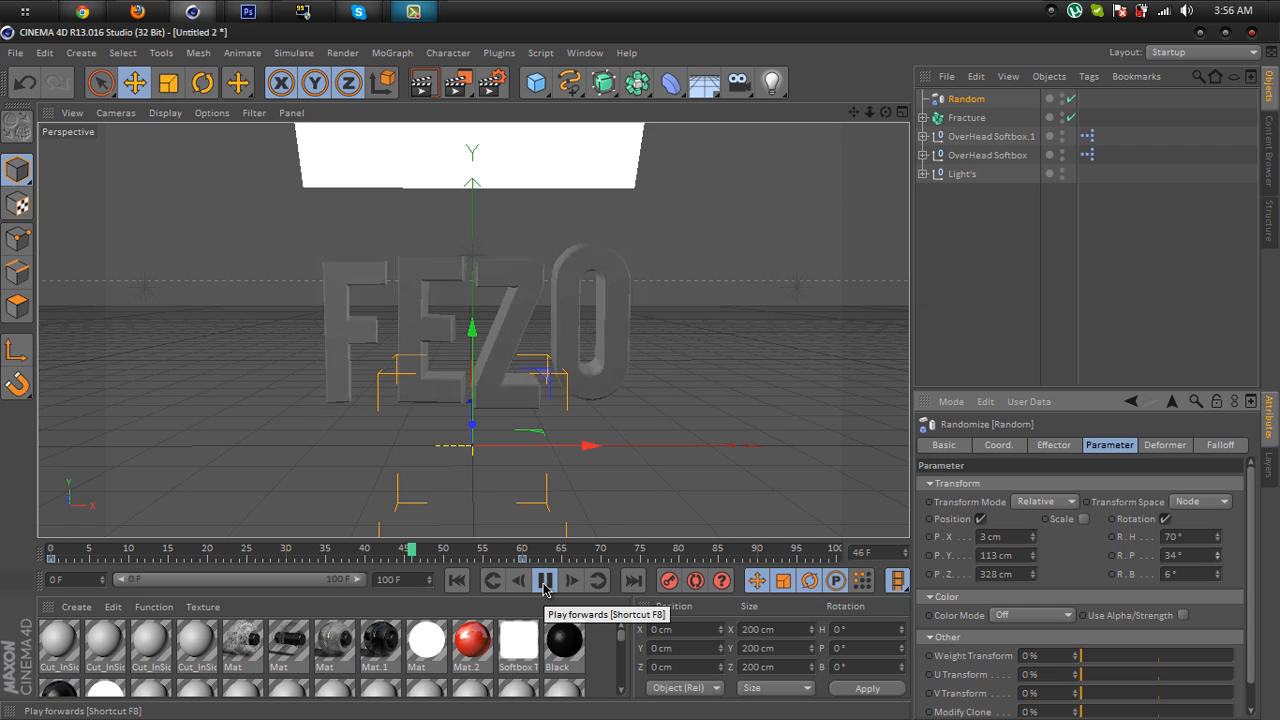
pyautogui.click(544, 580)
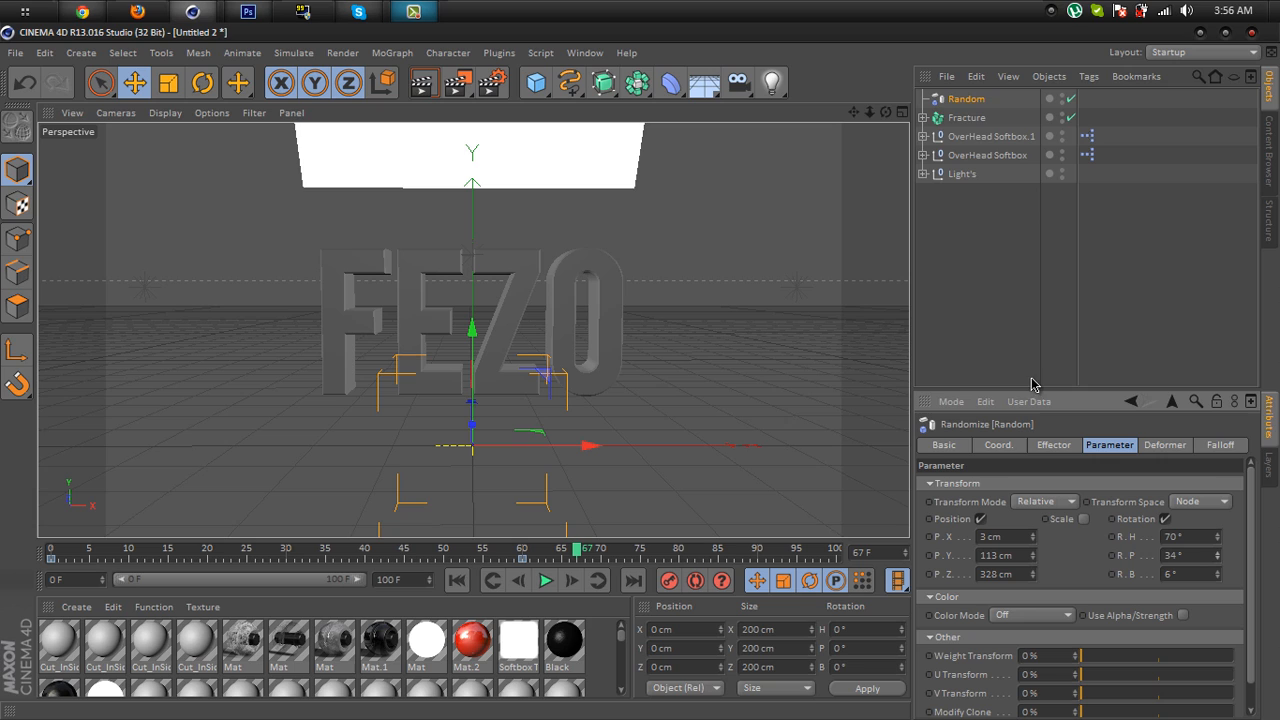
pyautogui.moveTo(996, 280)
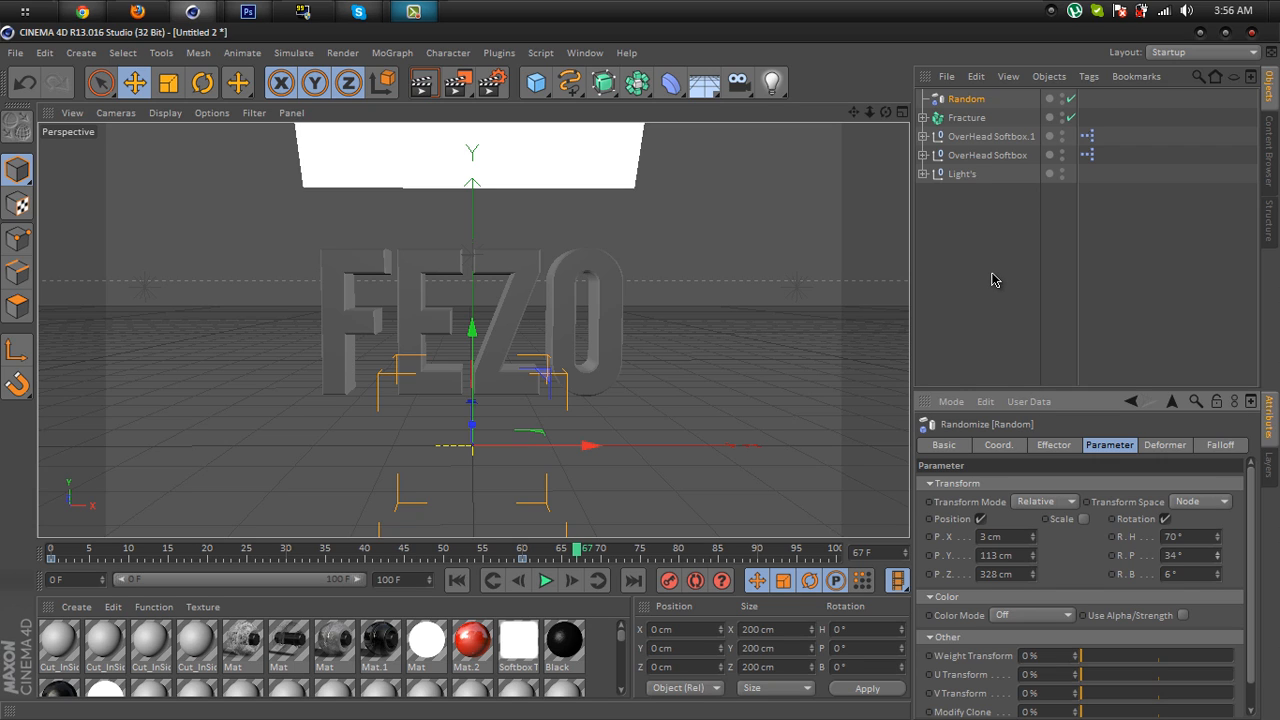